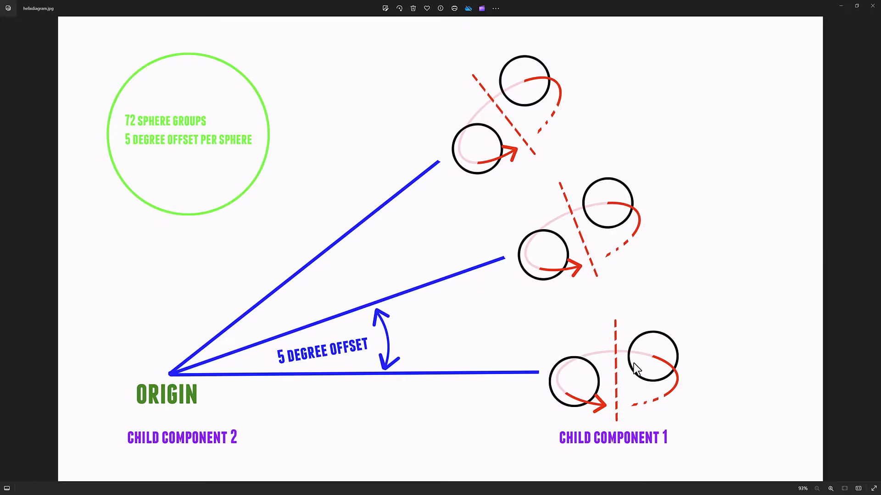
mouse_move(620, 393)
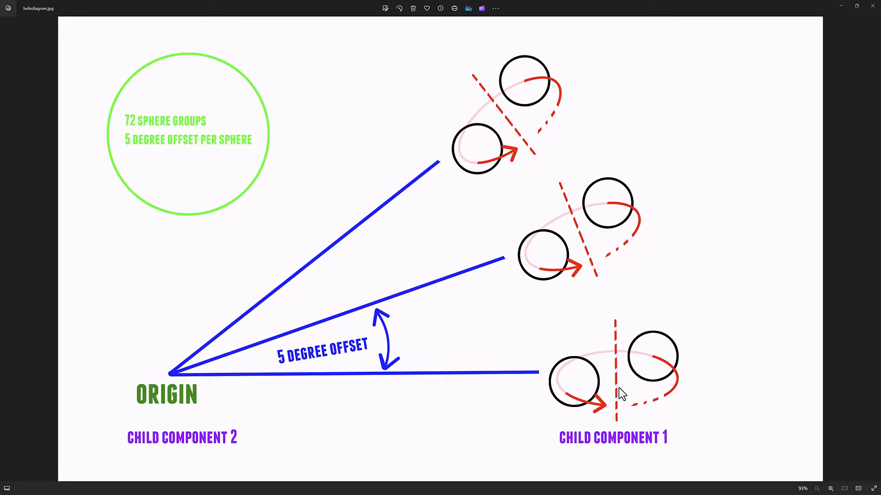
mouse_move(657, 391)
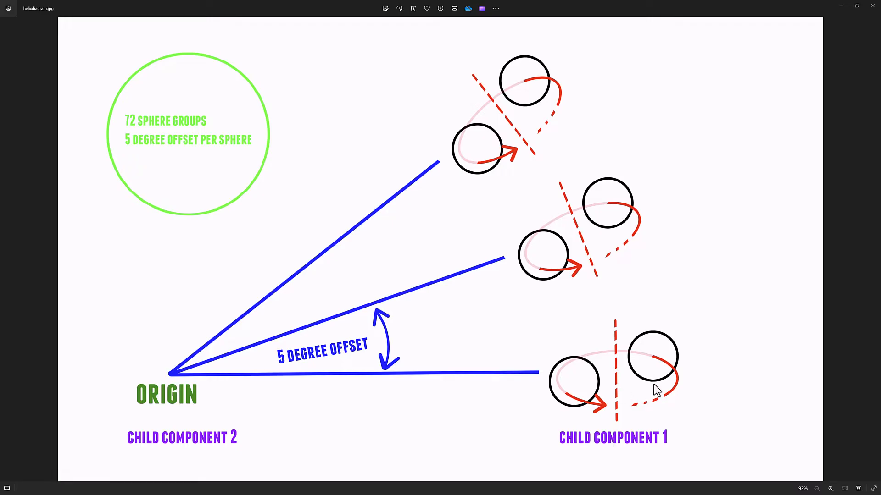
mouse_move(547, 453)
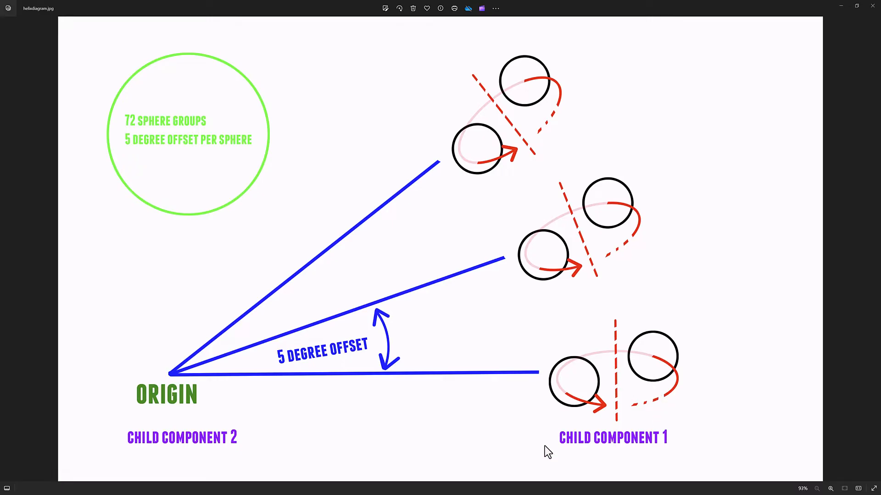
mouse_move(673, 455)
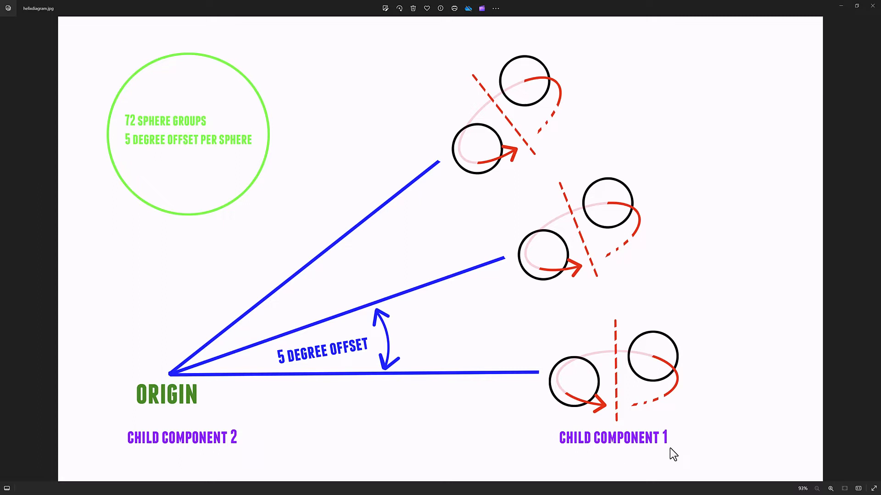
mouse_move(627, 456)
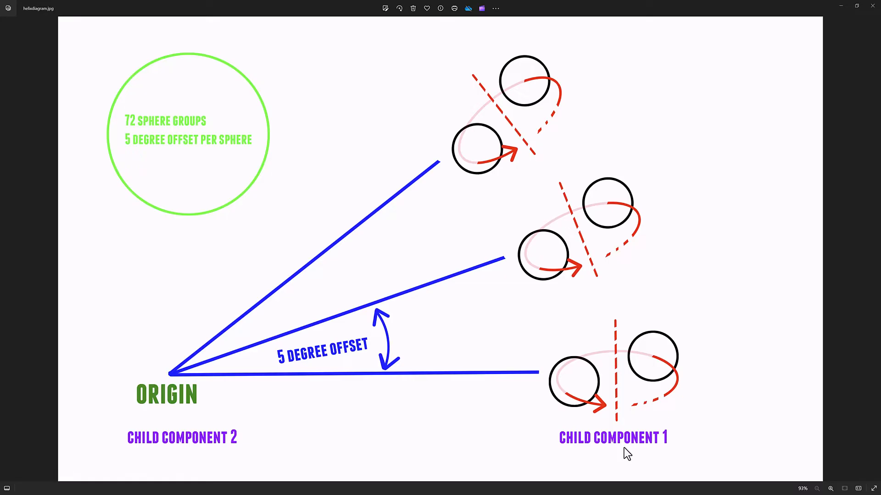
mouse_move(651, 456)
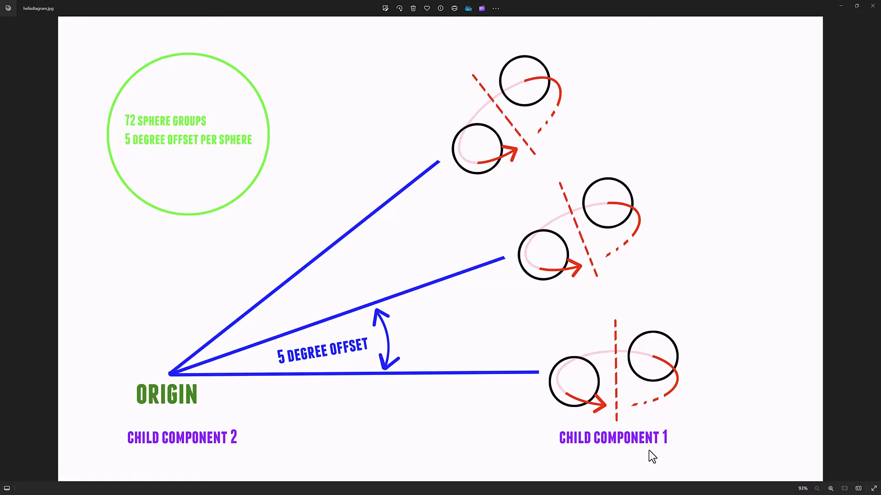
mouse_move(649, 374)
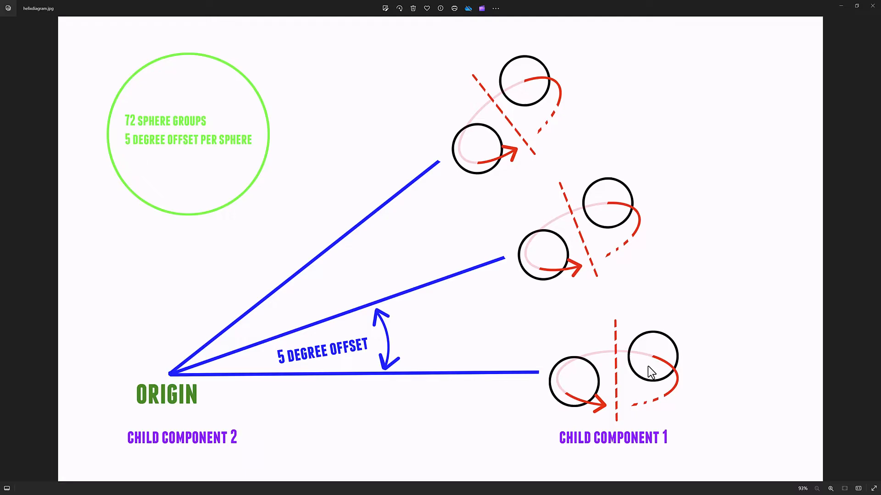
mouse_move(621, 453)
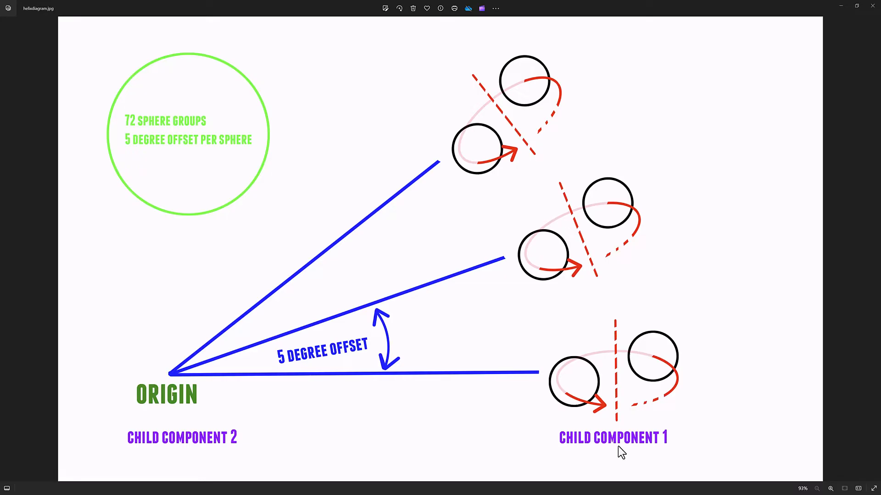
mouse_move(540, 440)
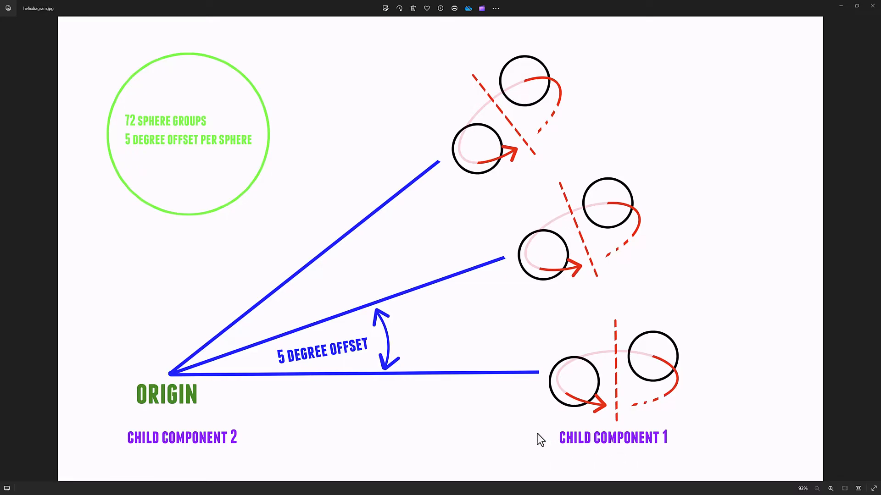
mouse_move(318, 408)
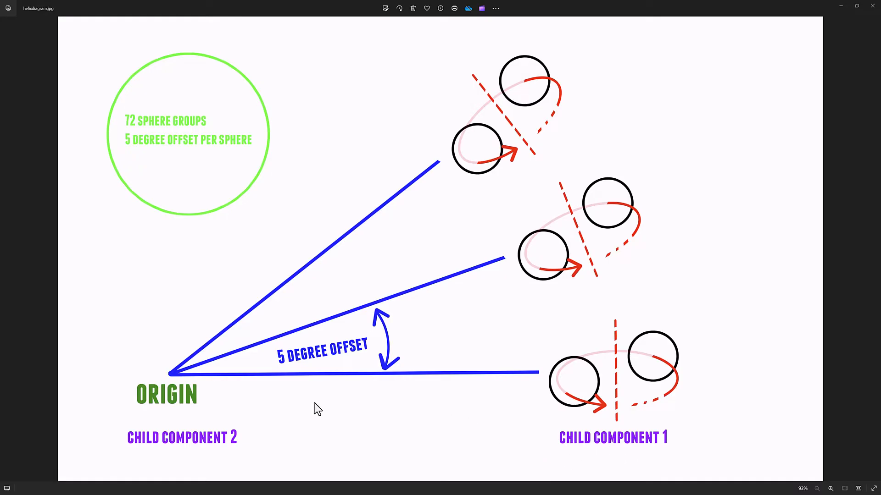
mouse_move(549, 409)
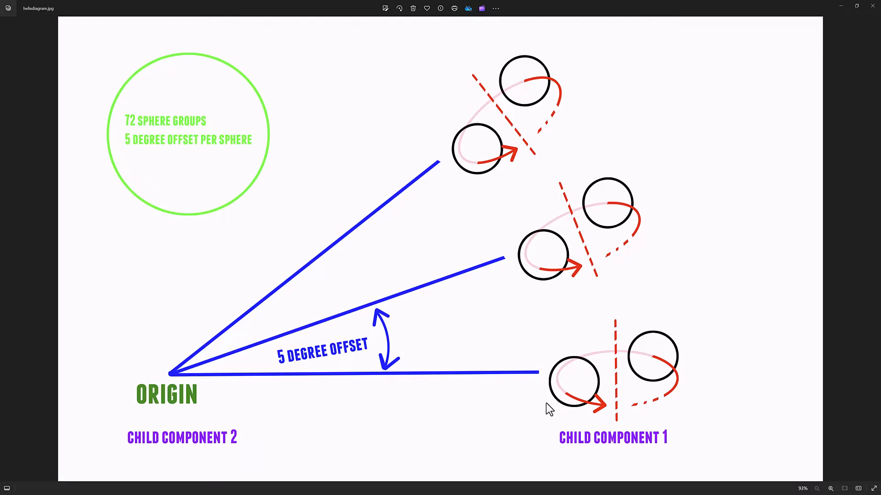
mouse_move(122, 448)
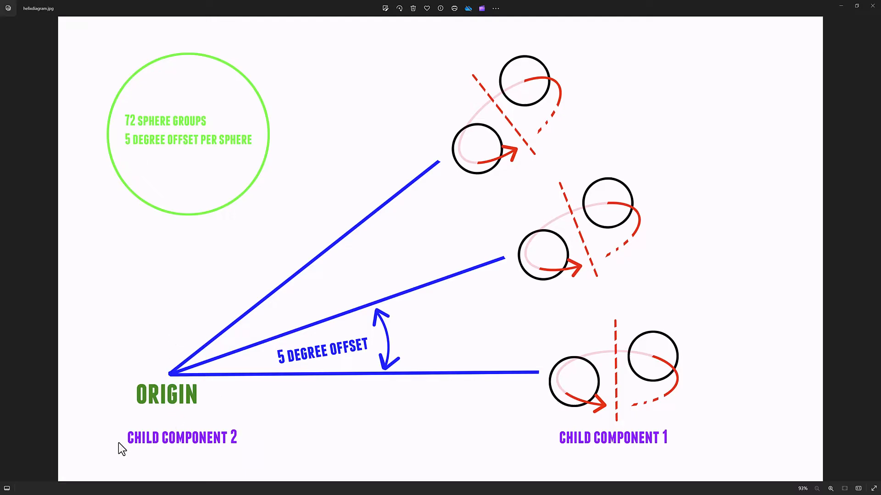
mouse_move(720, 373)
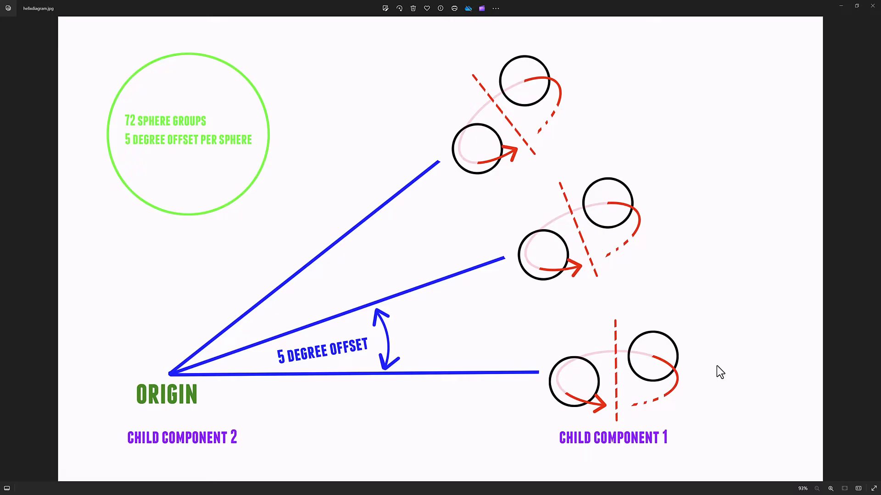
mouse_move(258, 443)
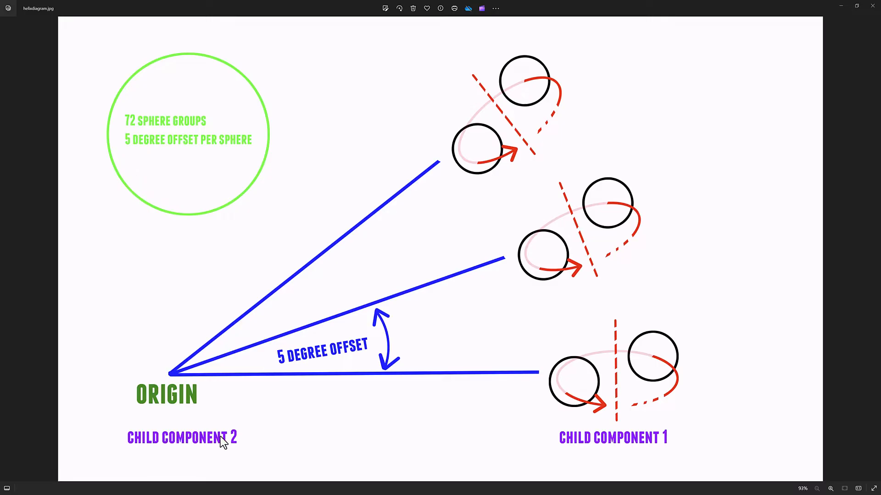
mouse_move(606, 357)
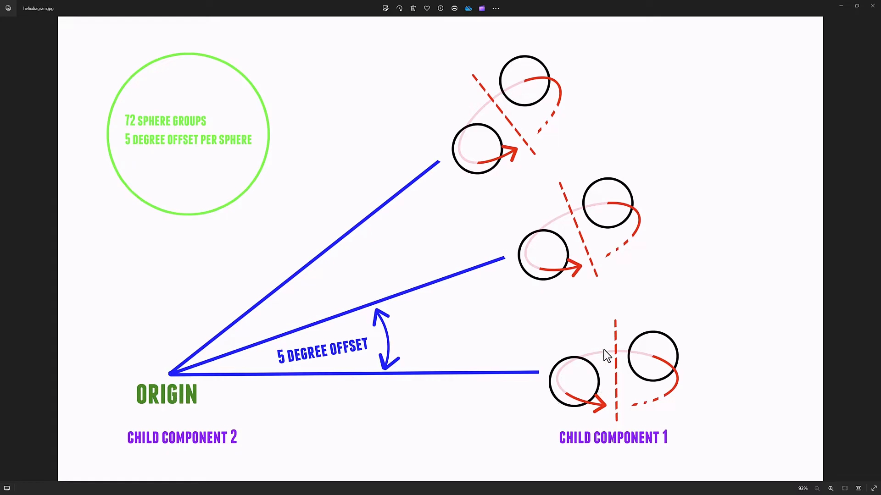
mouse_move(578, 220)
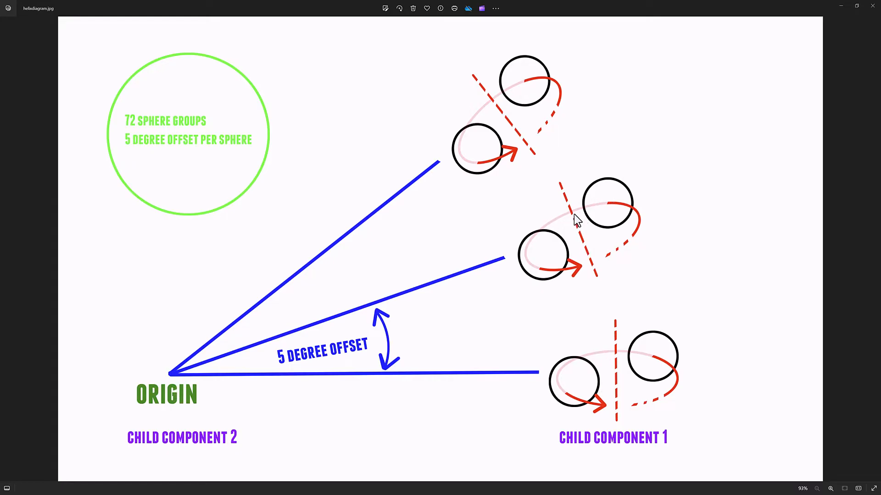
mouse_move(628, 338)
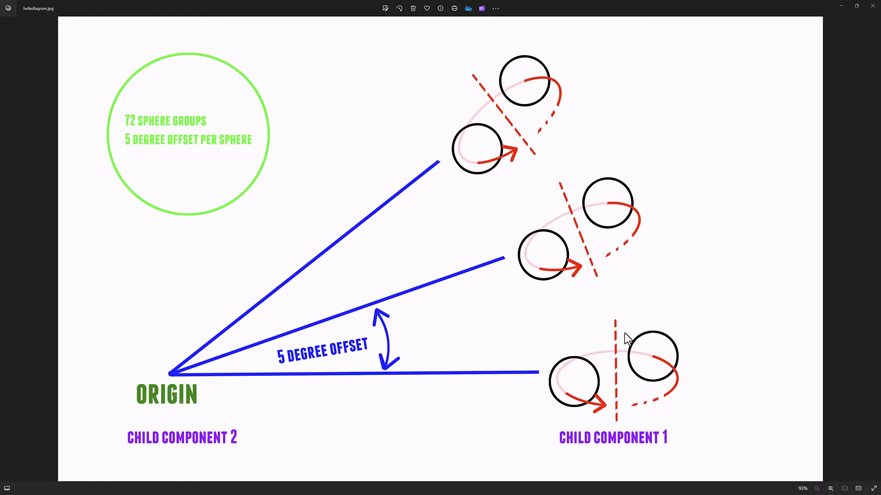
mouse_move(139, 145)
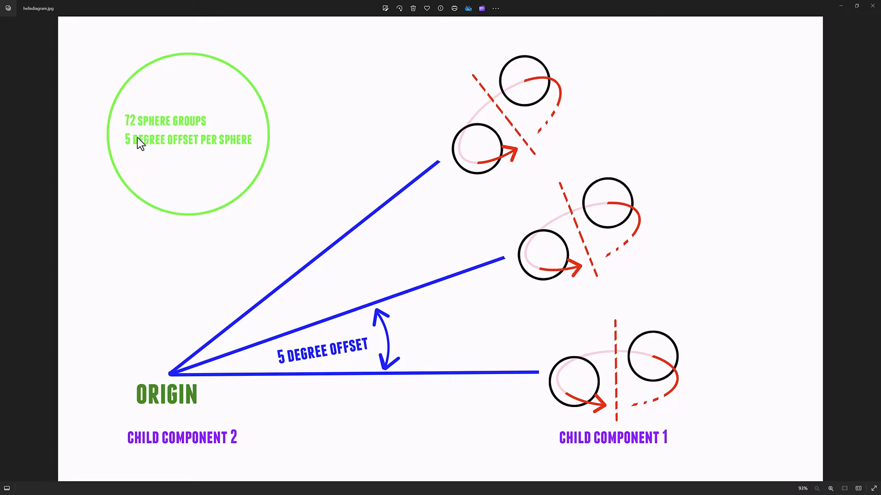
mouse_move(299, 44)
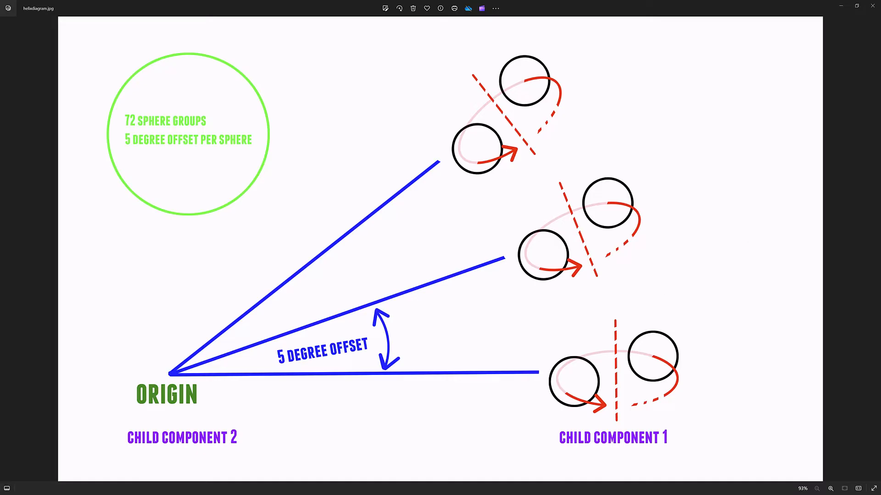
mouse_move(581, 383)
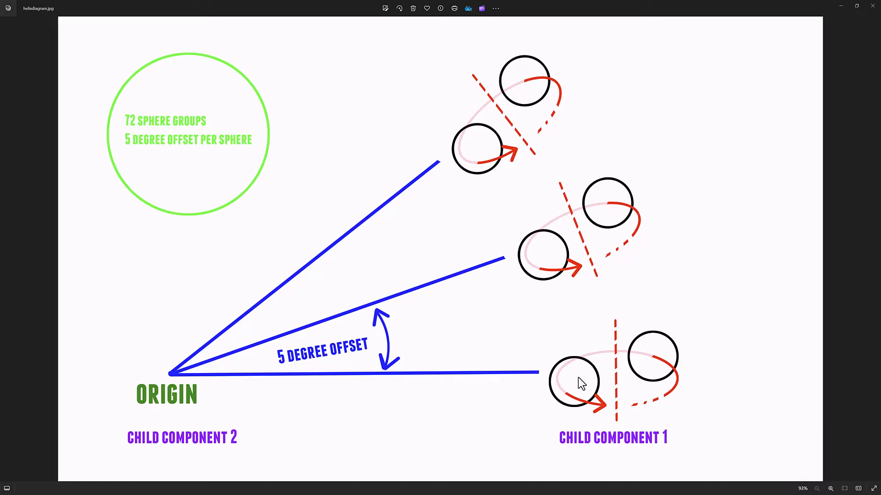
mouse_move(576, 389)
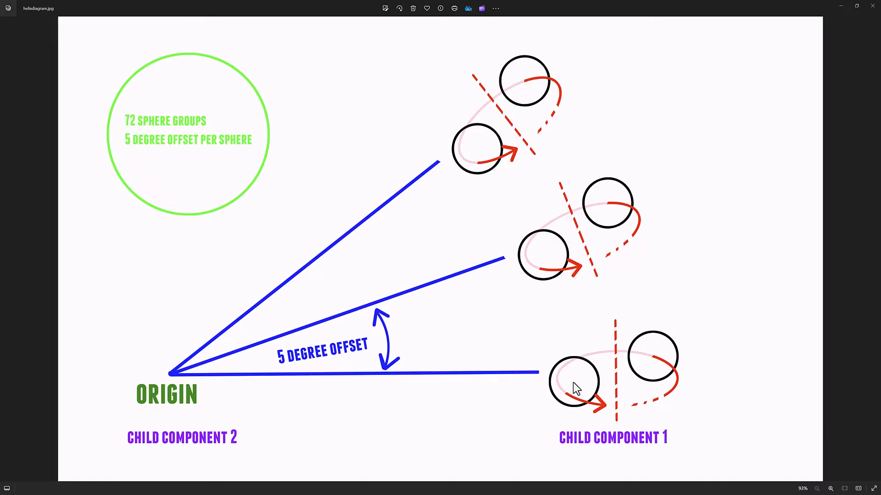
mouse_move(528, 93)
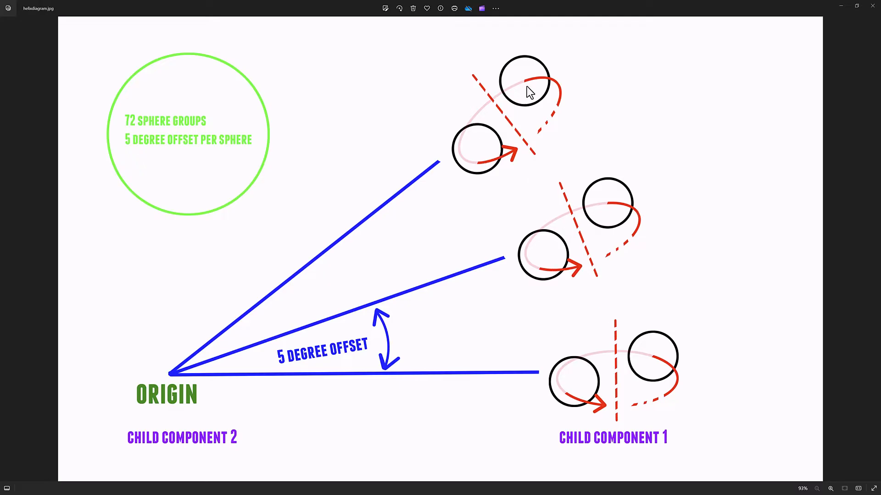
mouse_move(607, 310)
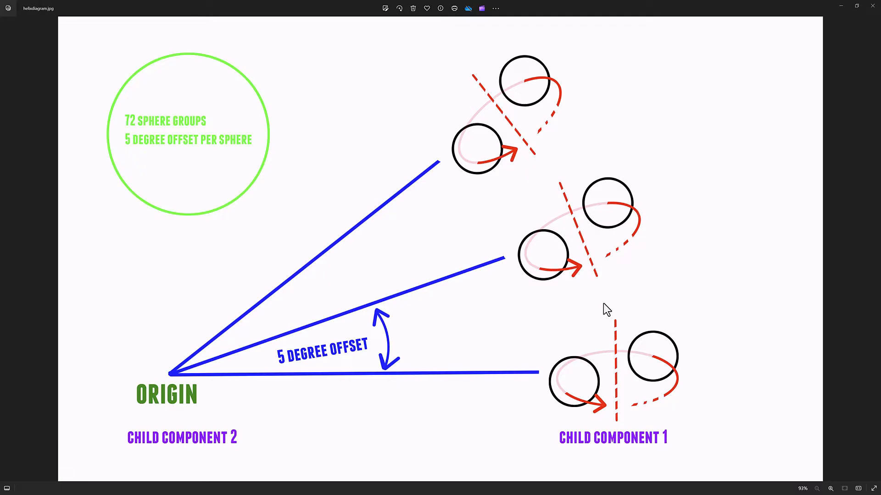
mouse_move(611, 303)
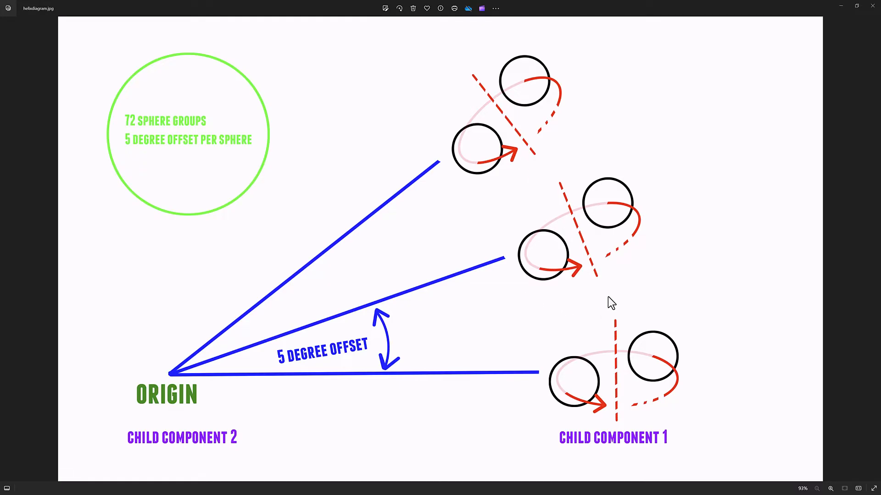
mouse_move(608, 303)
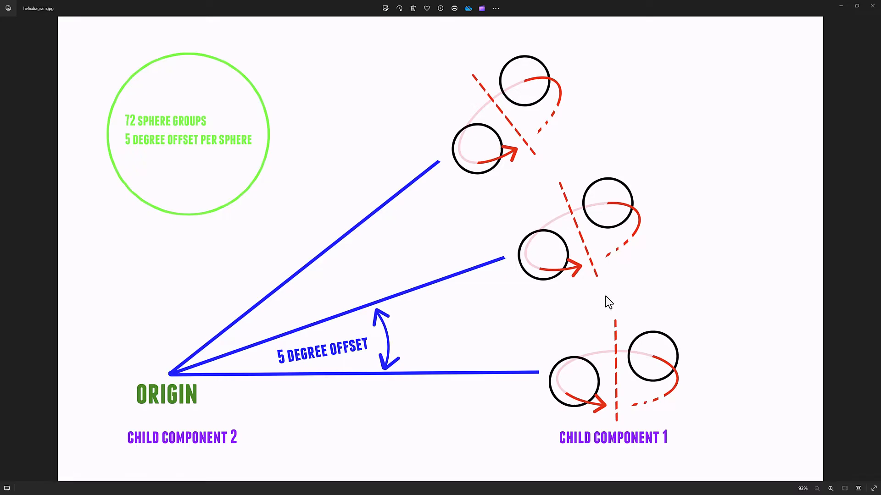
mouse_move(533, 332)
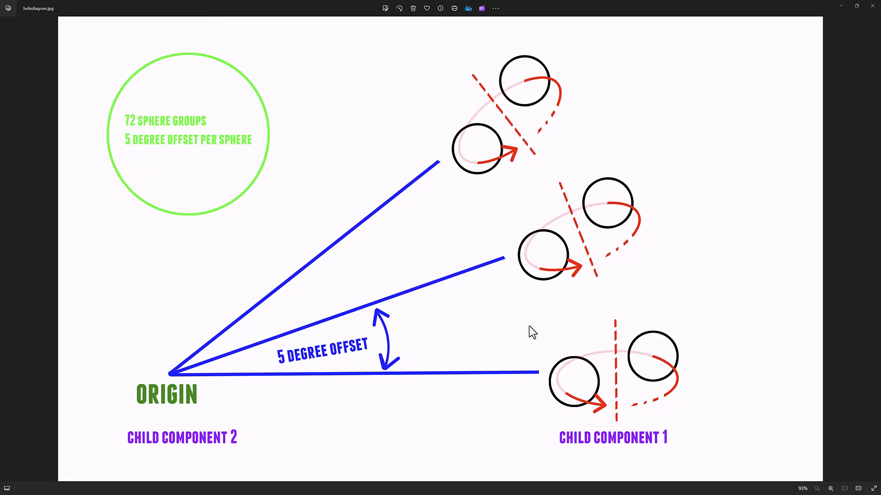
mouse_move(536, 320)
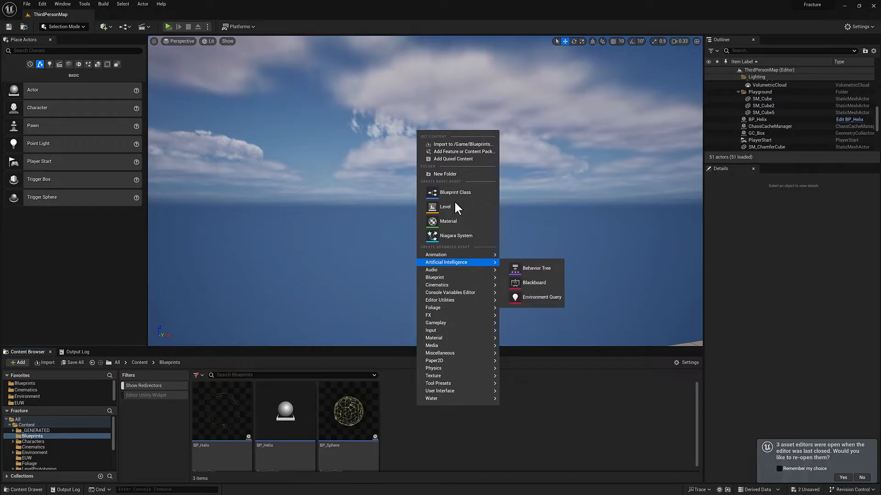
Step: Create an Actor-based Blueprint Class named BP_HelixDemo in the Blueprints folder
click(455, 192)
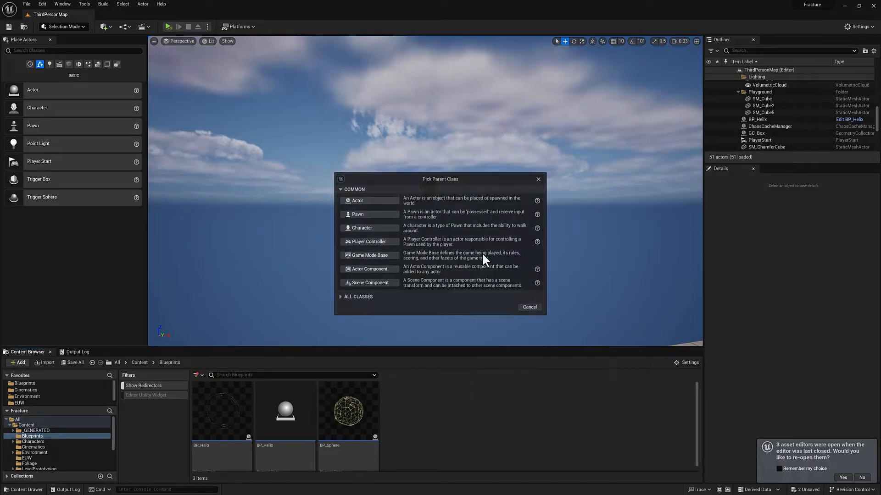
click(357, 200)
text(BP_HelixDemo)
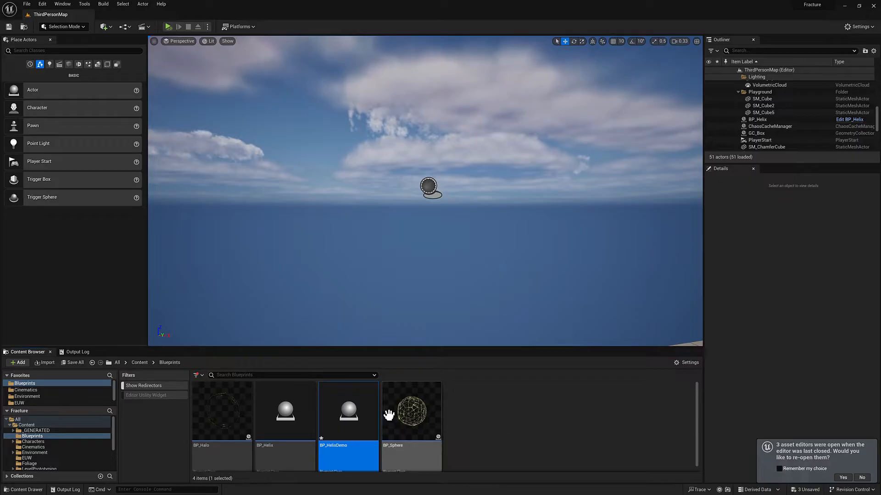
mouse_move(359, 415)
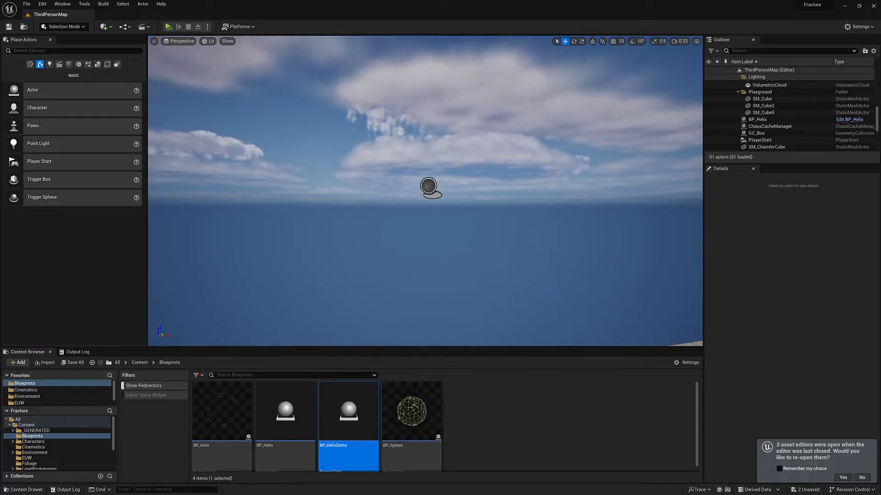
Step: Open BP_HelixDemo and add a Static Mesh component, sphere 1, under DefaultSceneRoot
double_click(347, 410)
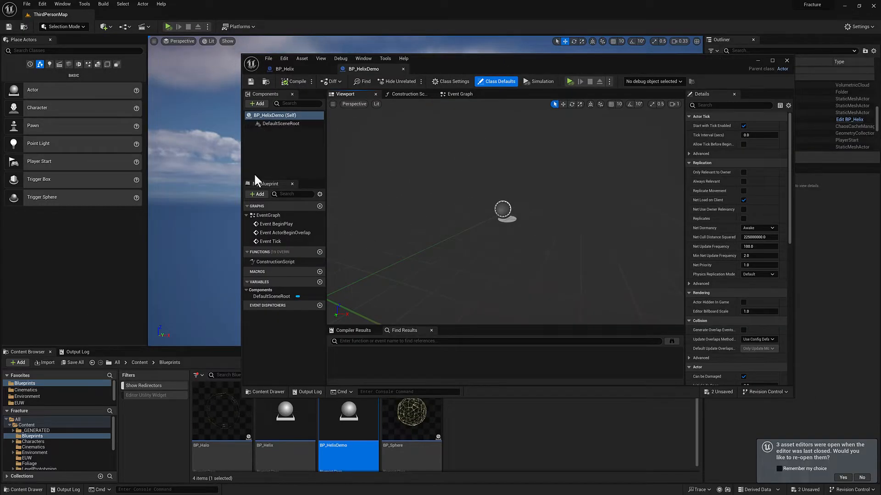
mouse_move(283, 149)
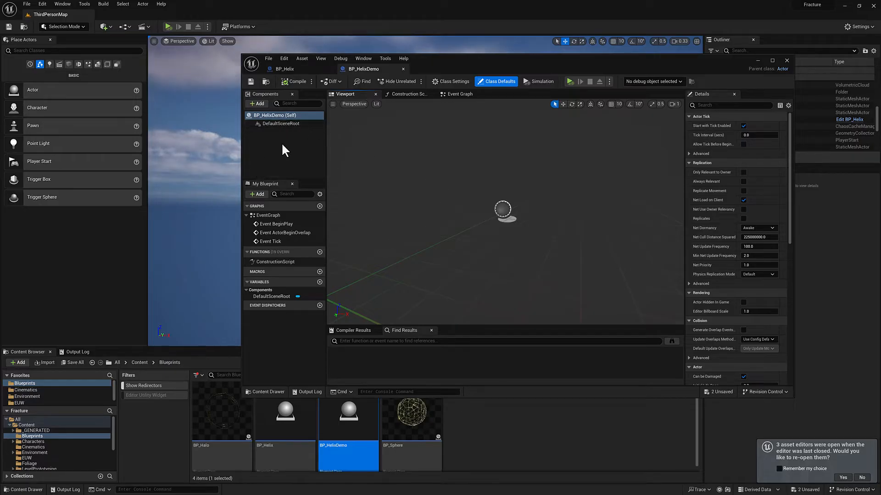
mouse_move(253, 134)
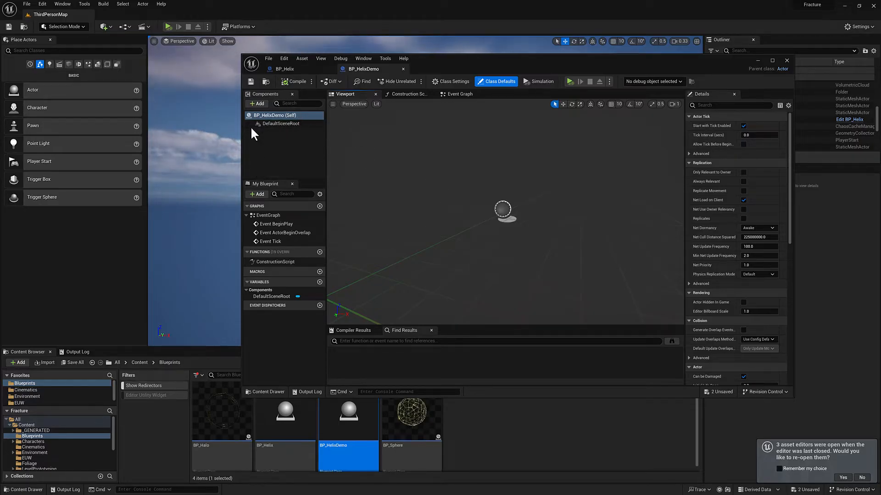
click(257, 103)
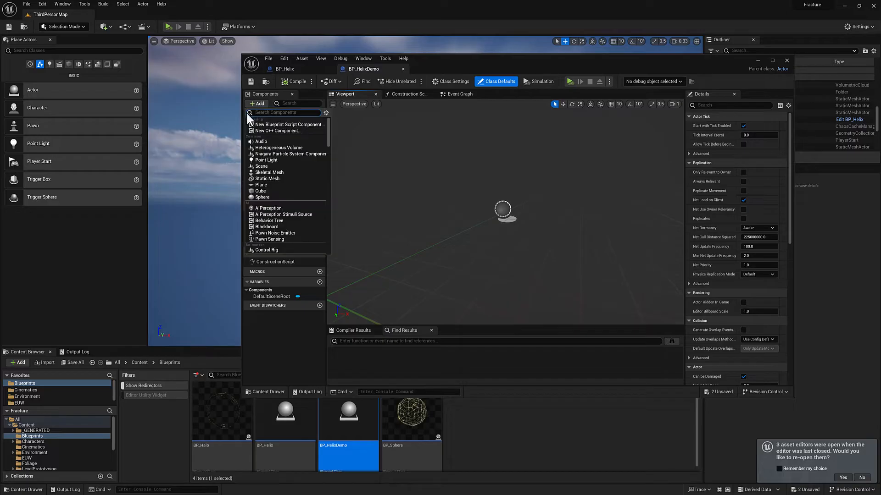
text(static mesh comp)
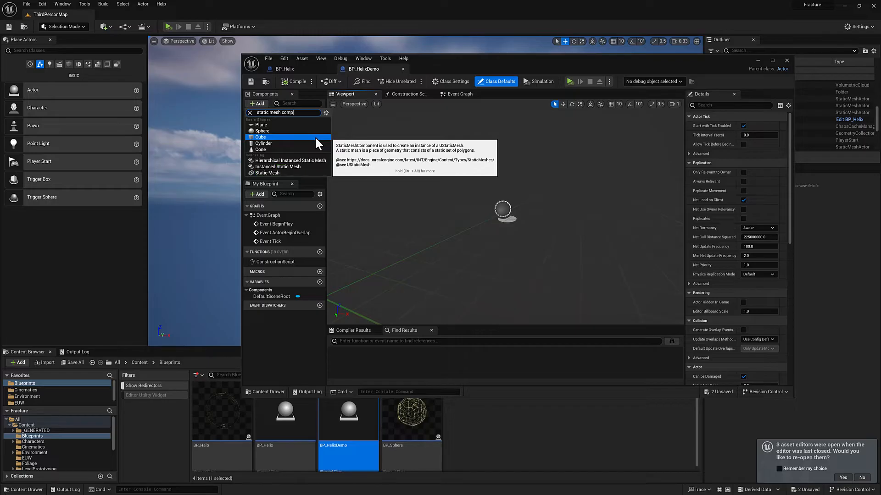
mouse_move(267, 173)
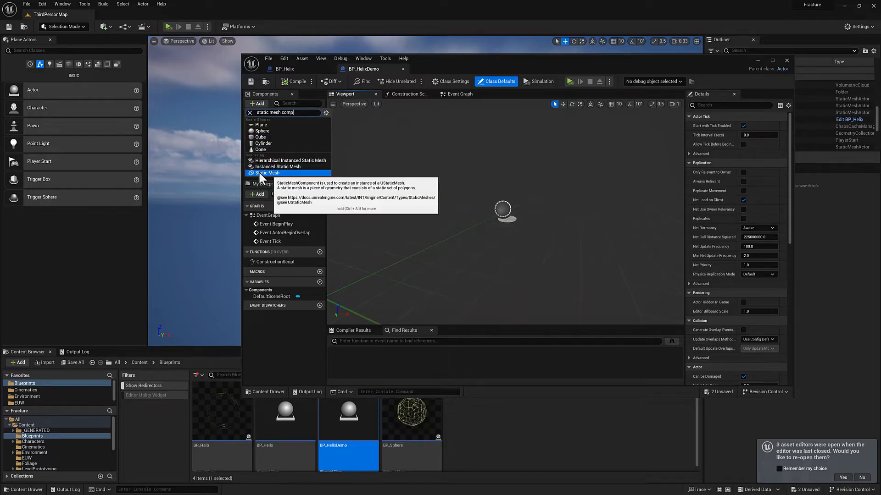
click(269, 172)
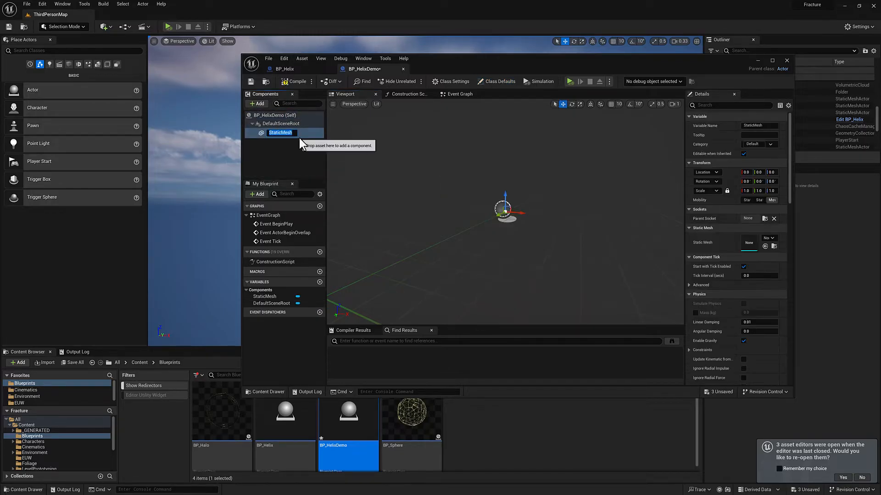
mouse_move(281, 165)
text(sphere 1)
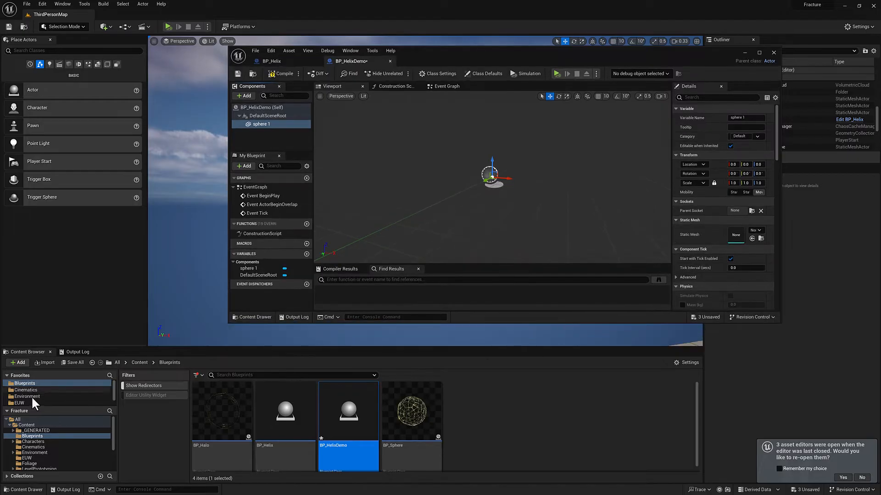
Step: Give sphere 1 the SM_Helix_Sphere mesh, duplicate it as sphere 2, and set sphere 1 Location X to 50
click(27, 396)
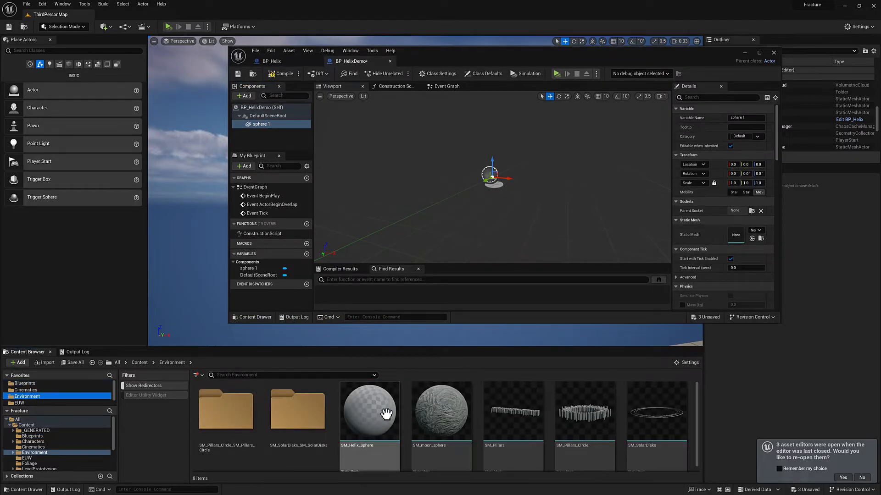
click(369, 410)
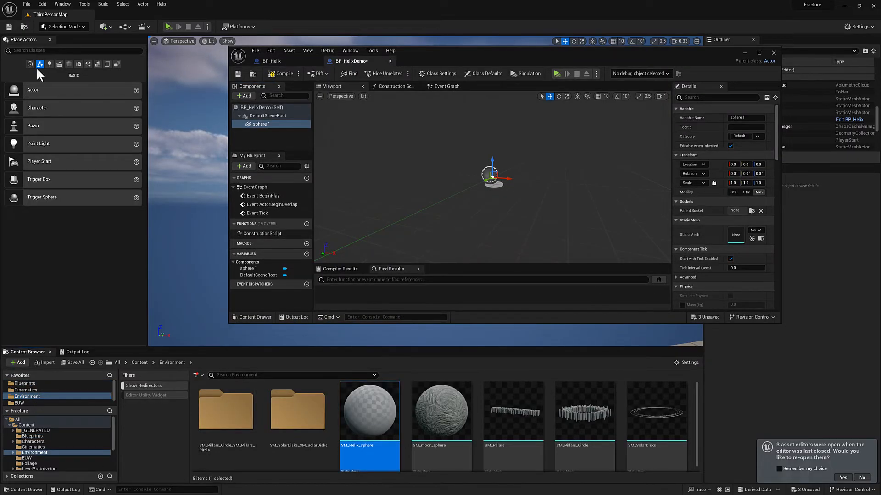
mouse_move(369, 427)
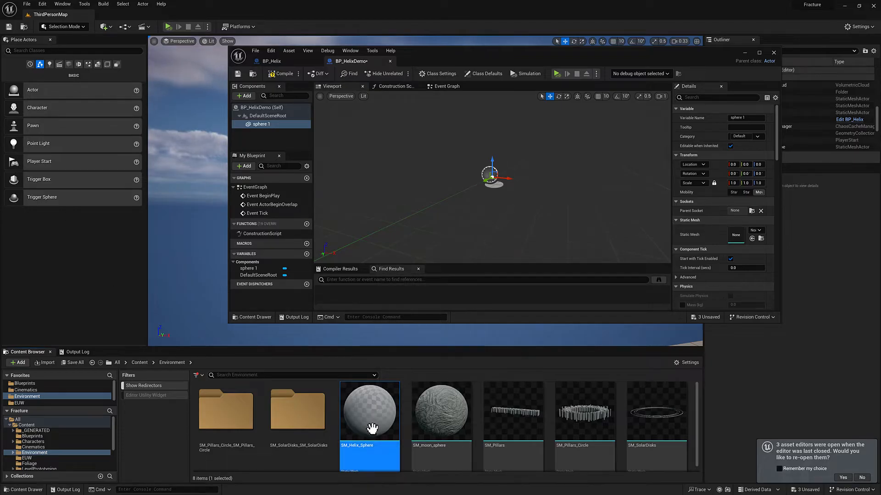
mouse_move(756, 225)
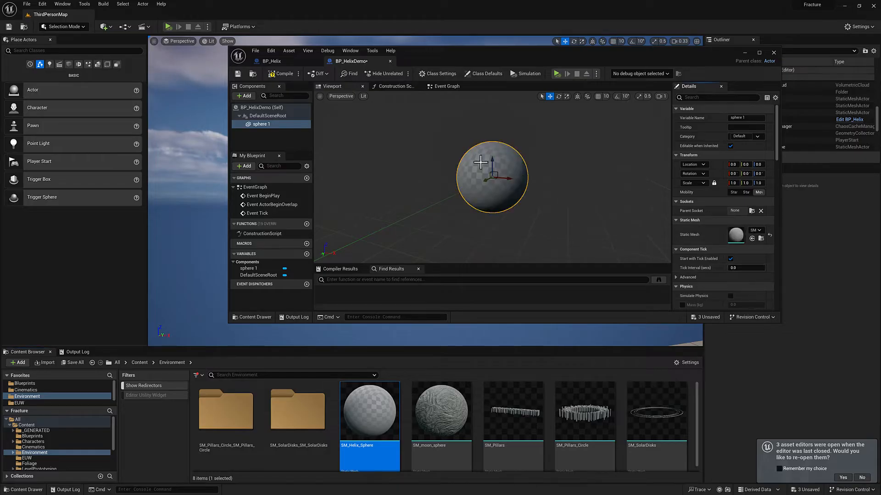
mouse_move(261, 125)
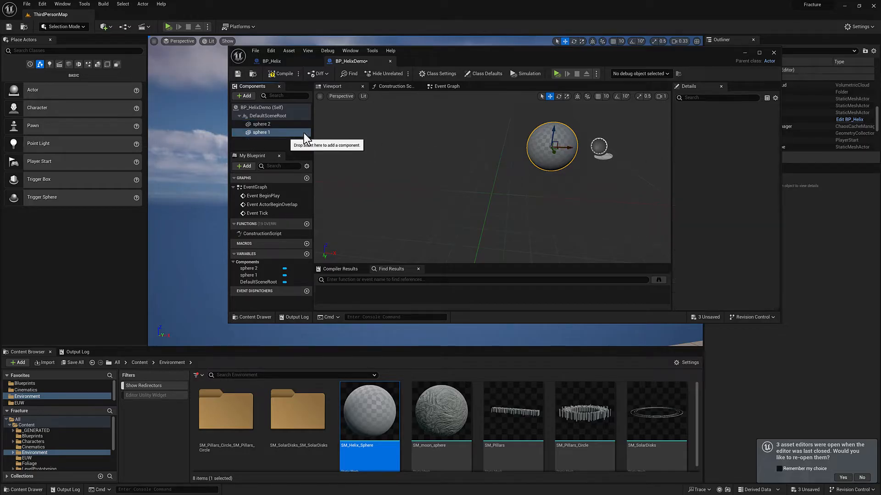
click(261, 132)
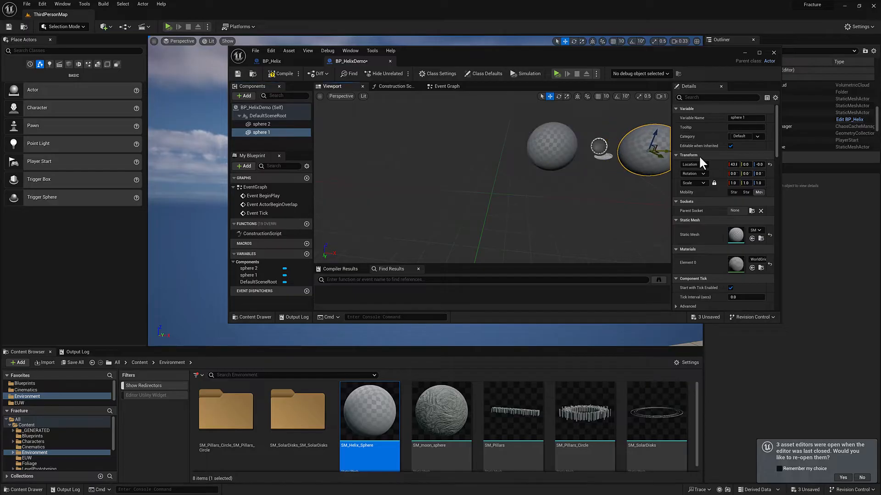
click(760, 53)
text(50)
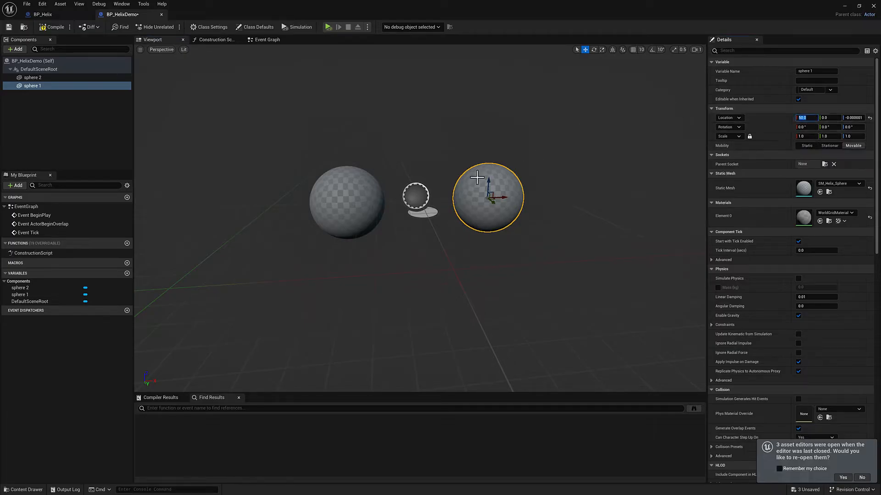
Step: Attach a new ChildActor under DefaultSceneRoot, parent both spheres to it, and undo the trial rotation
click(17, 49)
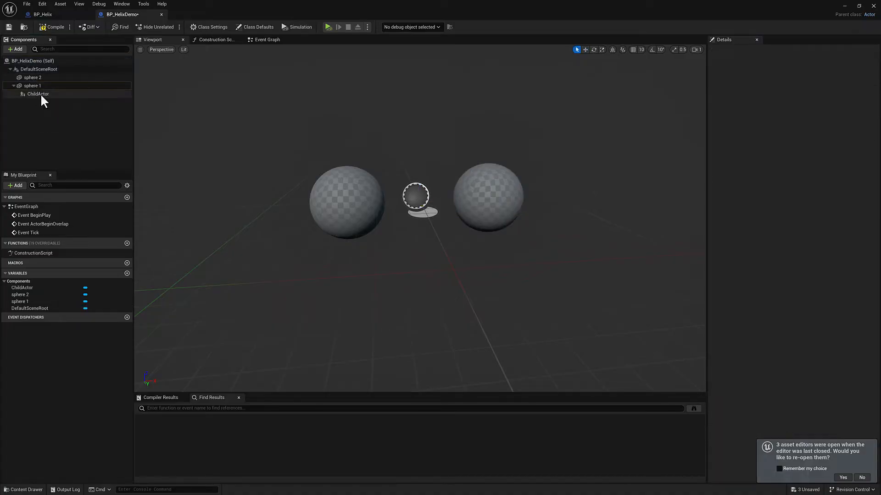
click(37, 94)
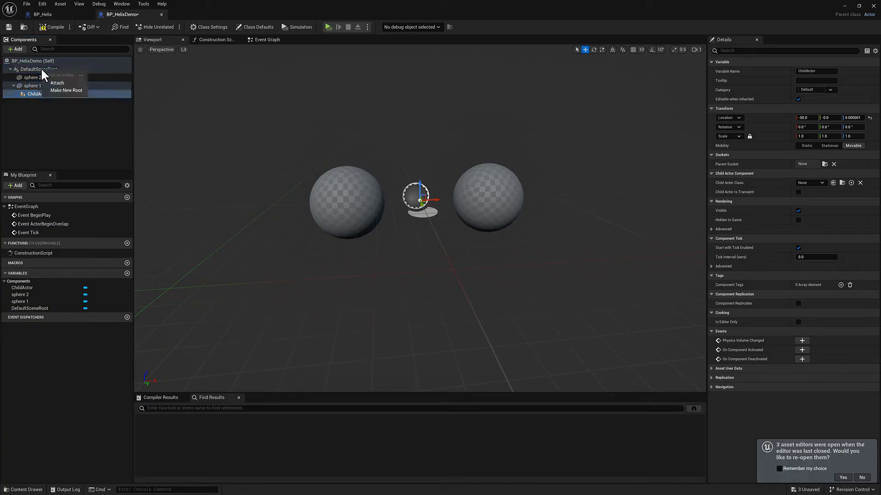
click(65, 89)
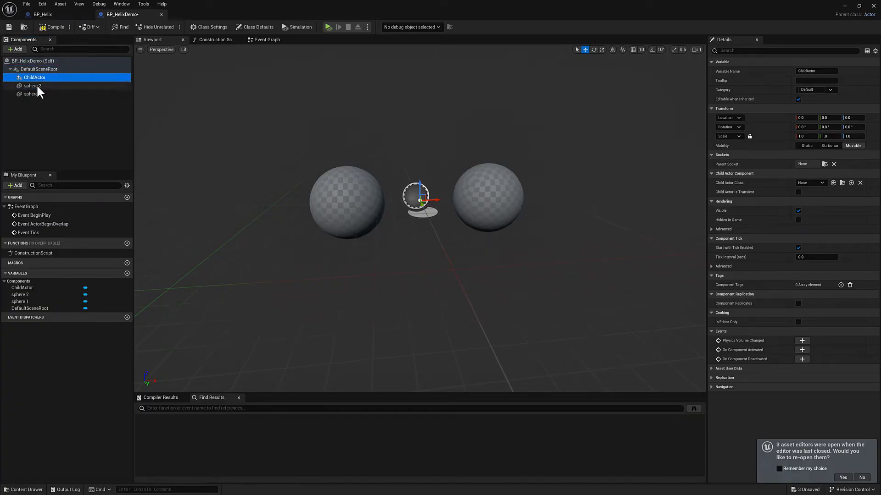
click(31, 94)
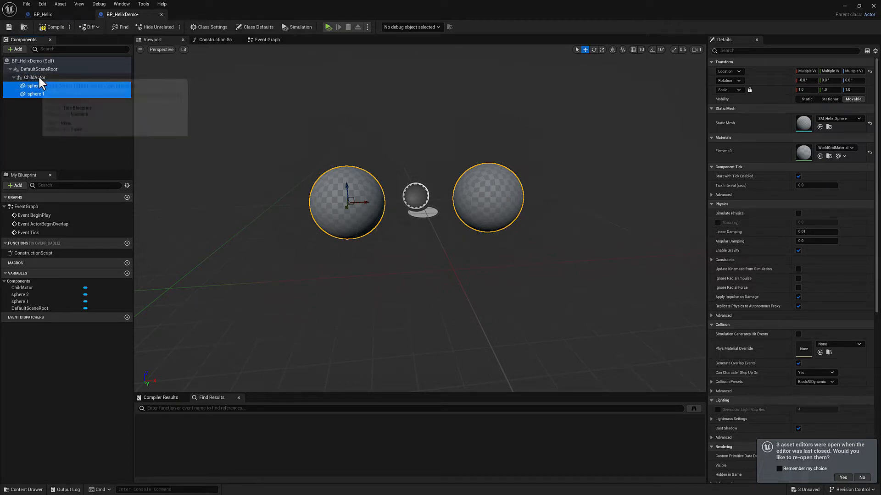
click(35, 77)
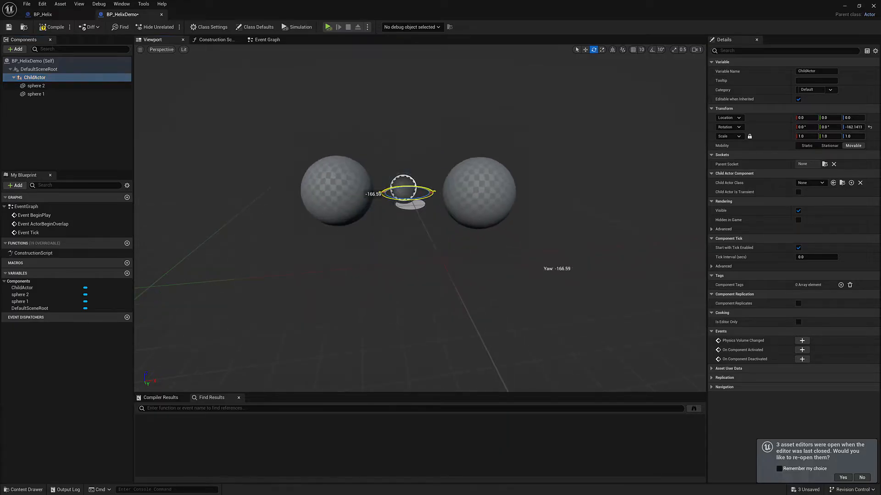
key(ctrl+z)
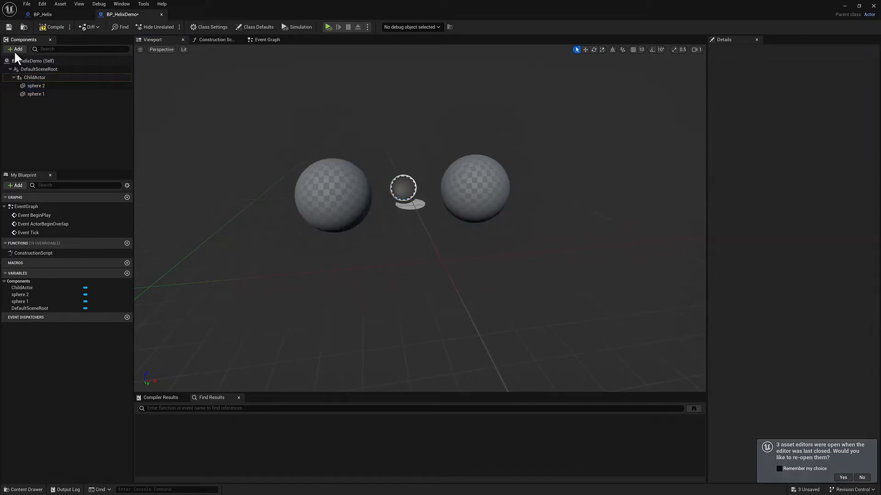
Step: Move the sphere-pair ChildActor to Location X 500 and nest it under a new ChildActor1
click(35, 77)
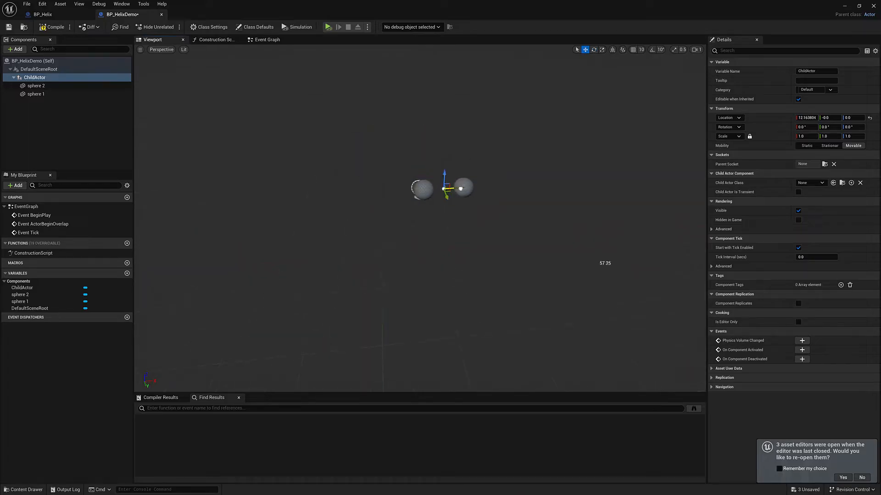
triple_click(806, 118)
text(100)
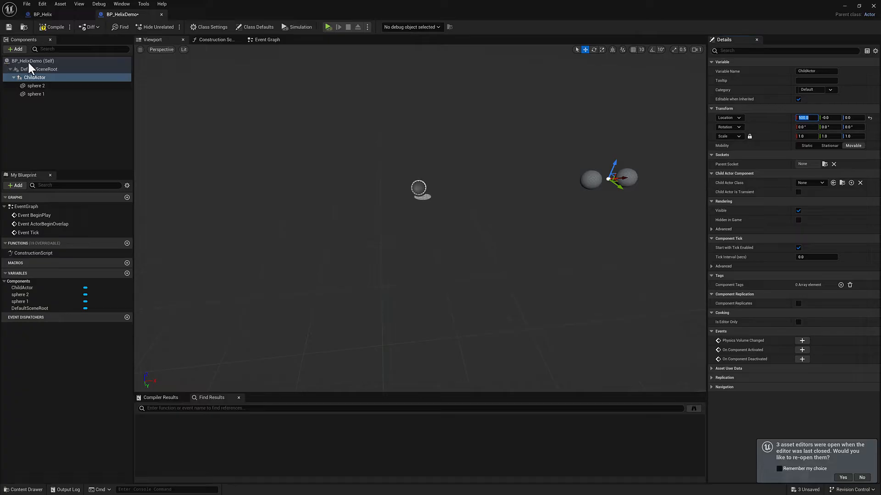
click(14, 49)
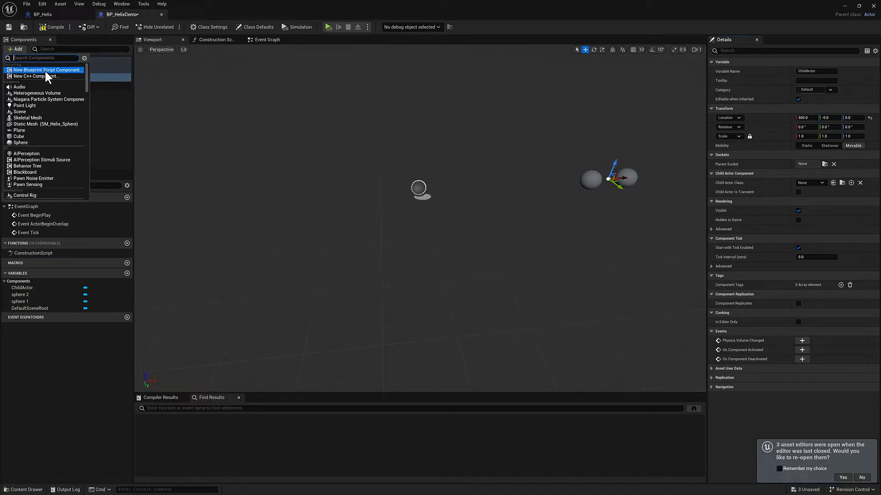
text(child)
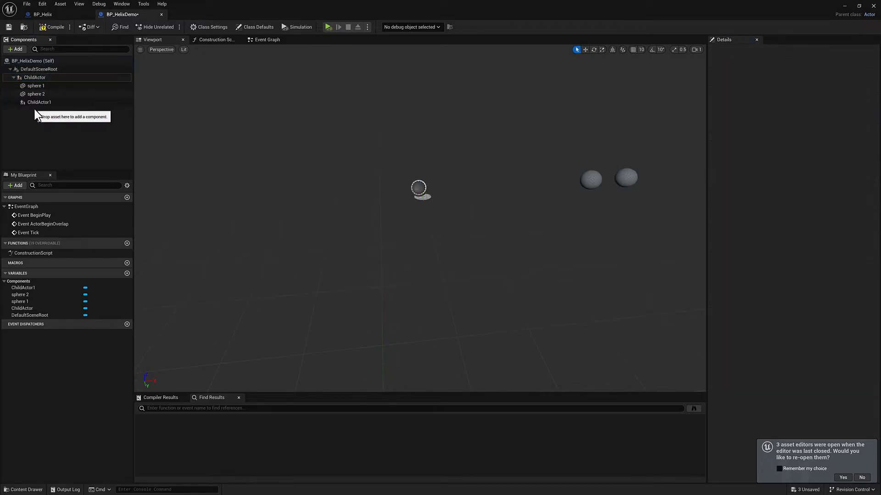
click(39, 102)
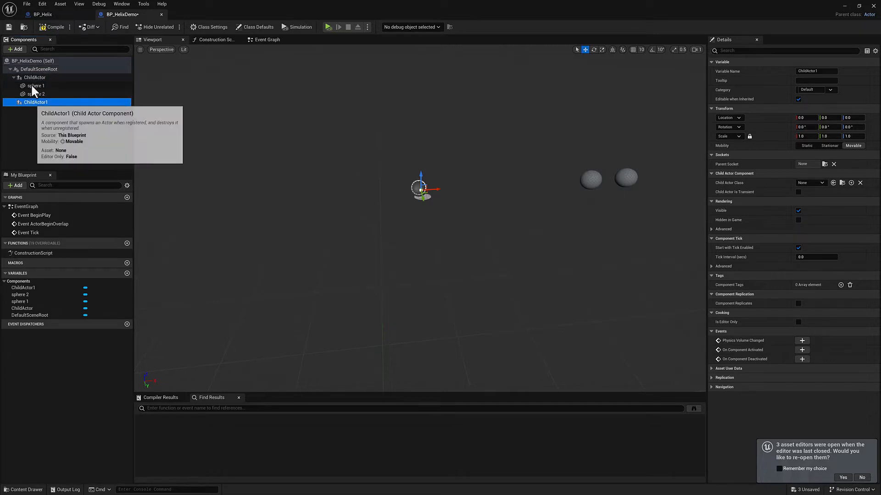
click(37, 85)
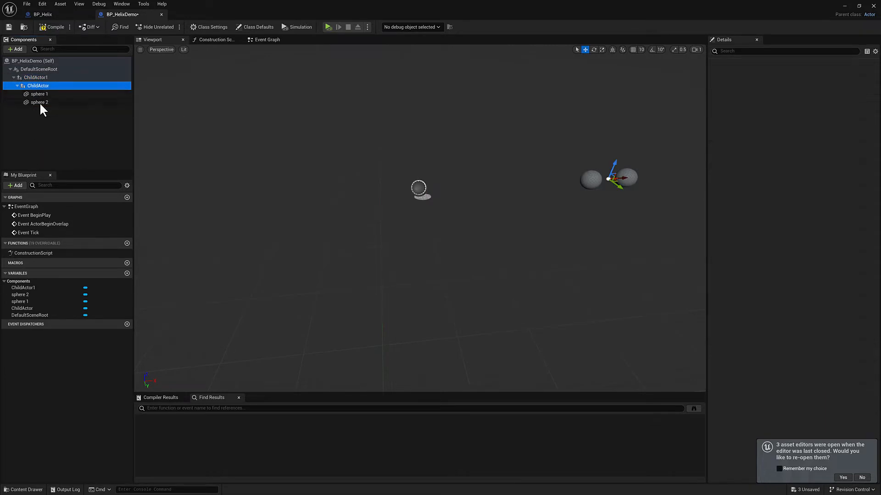
Step: Rotate ChildActor1 about 28.7 degrees with the rotate gizmo
click(35, 69)
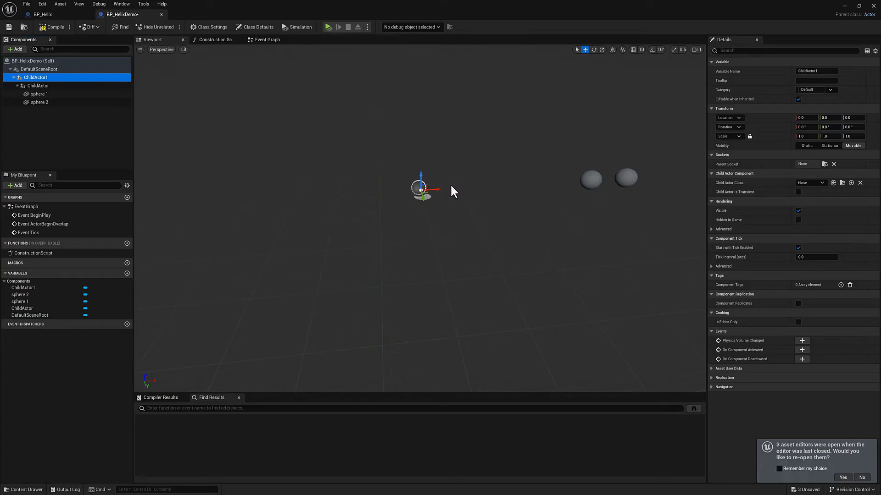
click(593, 49)
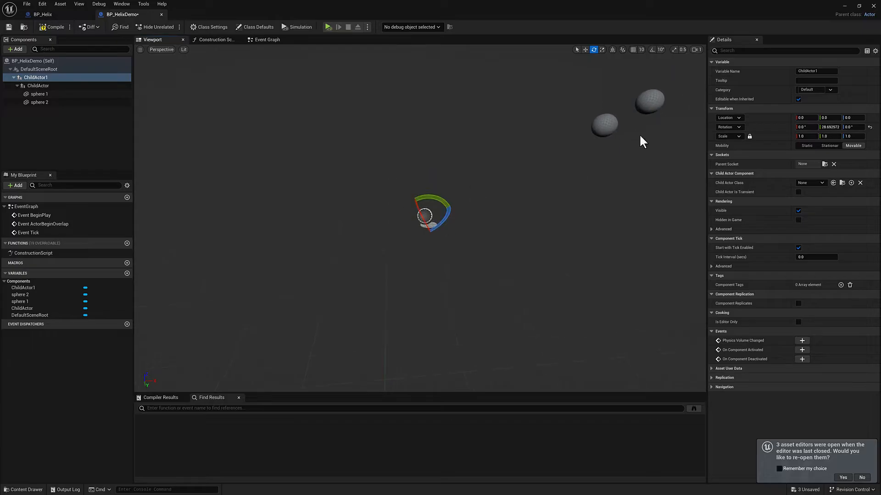
click(37, 85)
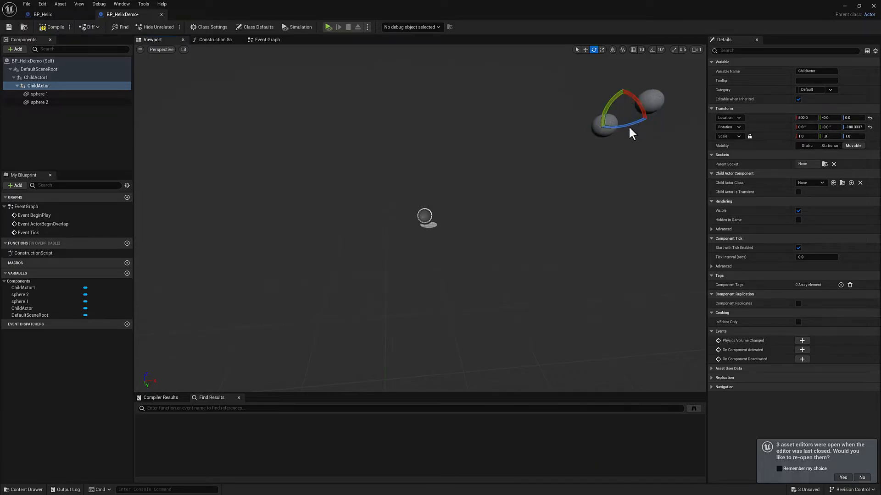
click(36, 77)
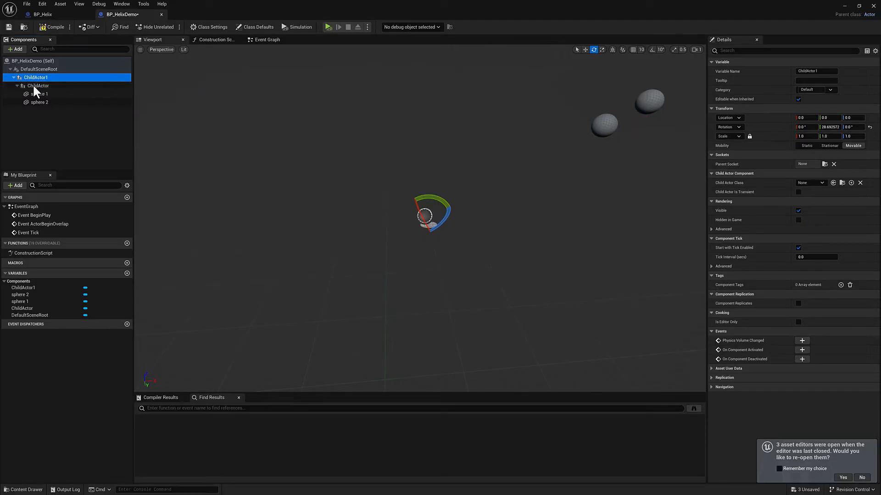
Step: Switch to the Event Graph, keeping Event BeginPlay and removing ActorBeginOverlap and Tick
click(38, 85)
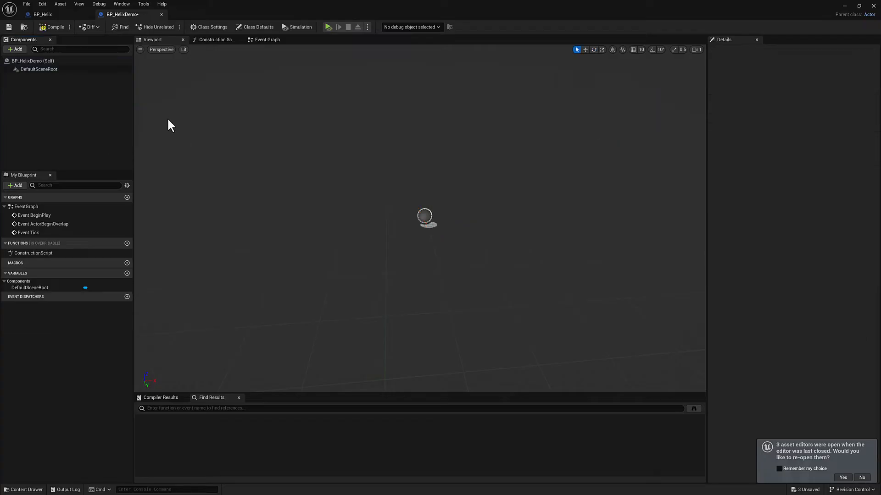
click(266, 39)
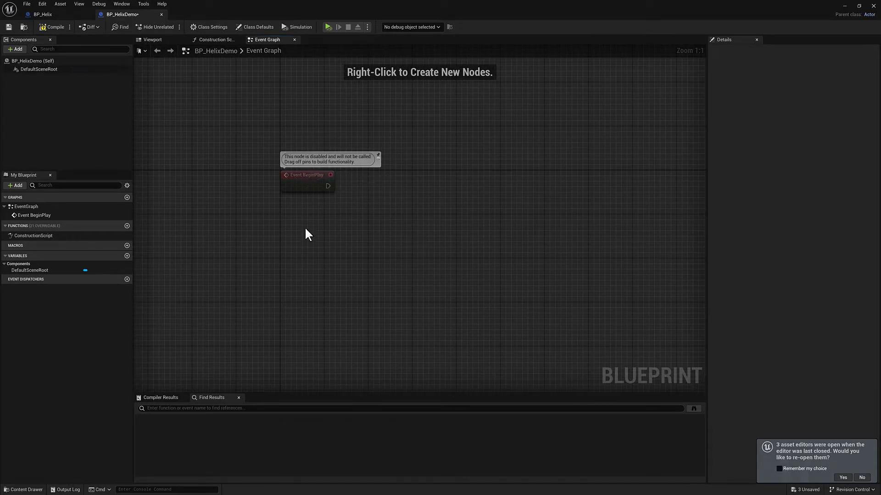
mouse_move(303, 237)
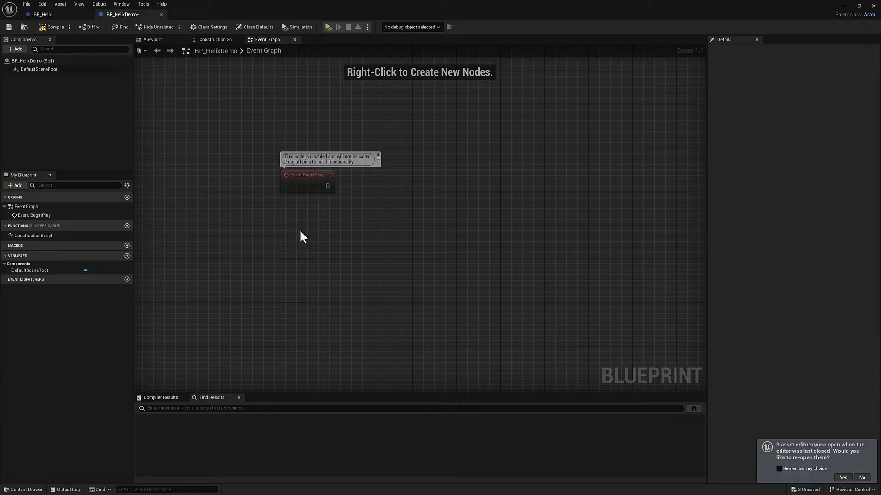
mouse_move(298, 254)
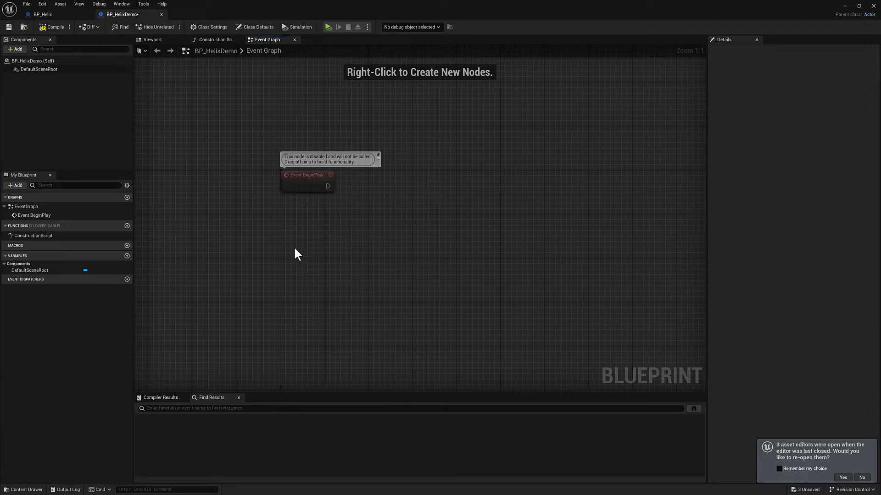
Step: Add a custom event named Generate Spheres and call it from Event BeginPlay
right_click(297, 253)
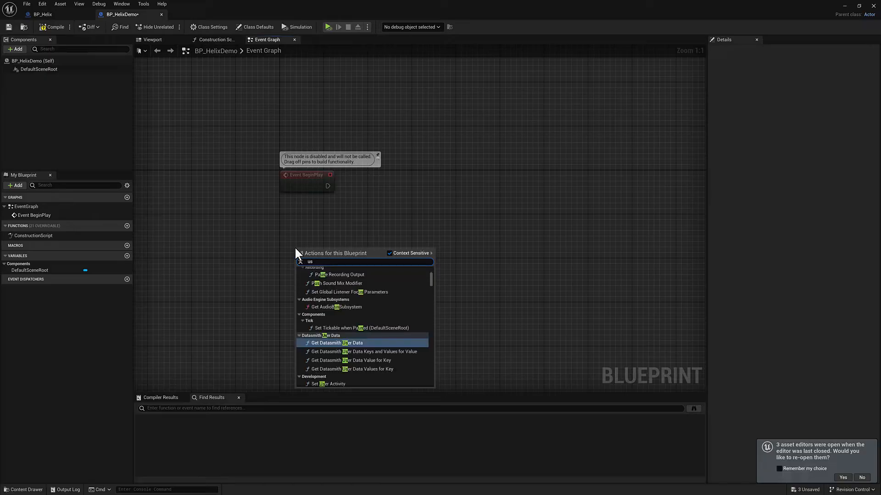
text(custom)
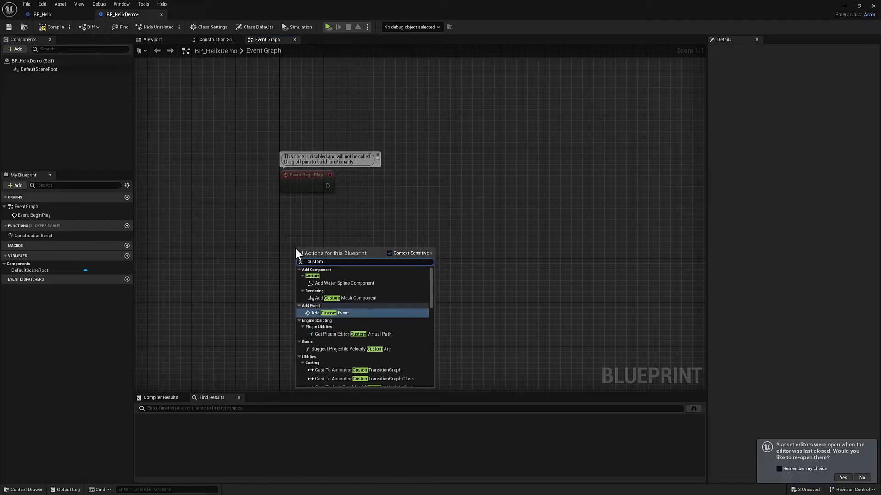
text(ev)
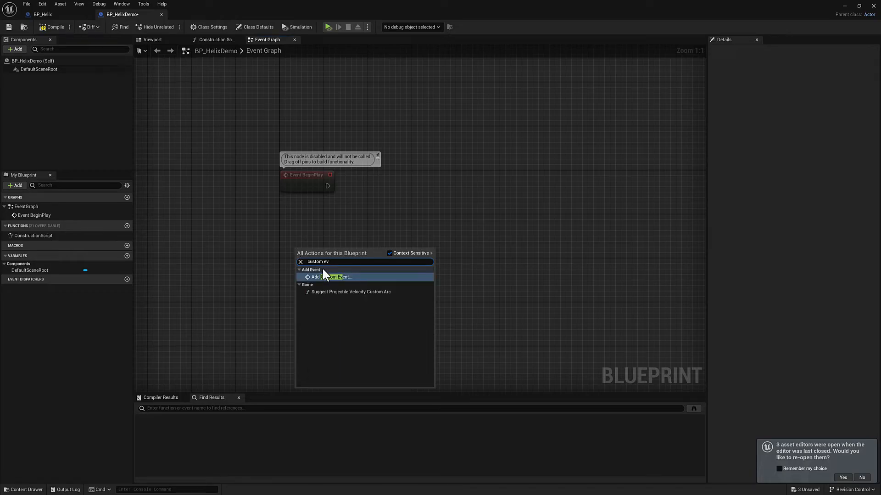
click(330, 277)
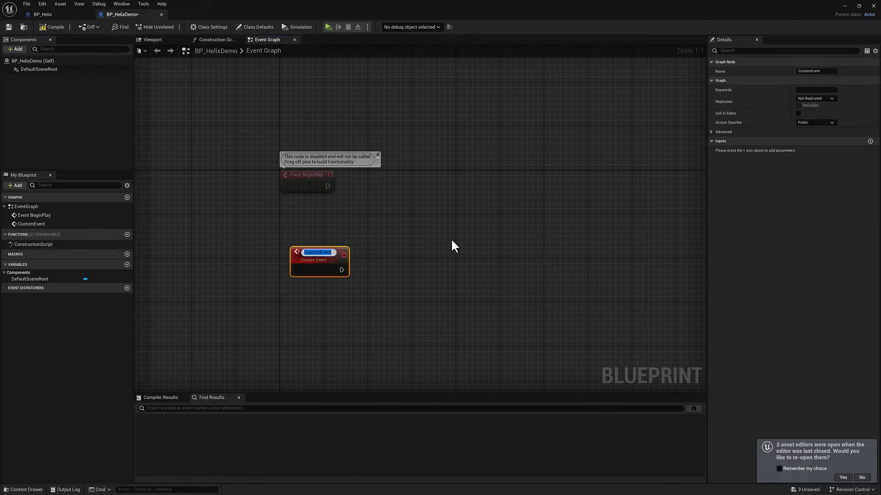
text(Generate Spheres)
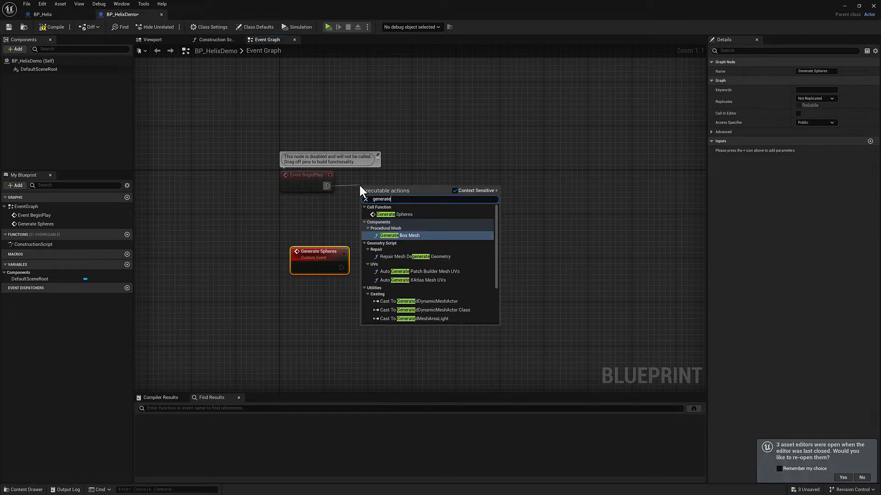
click(394, 214)
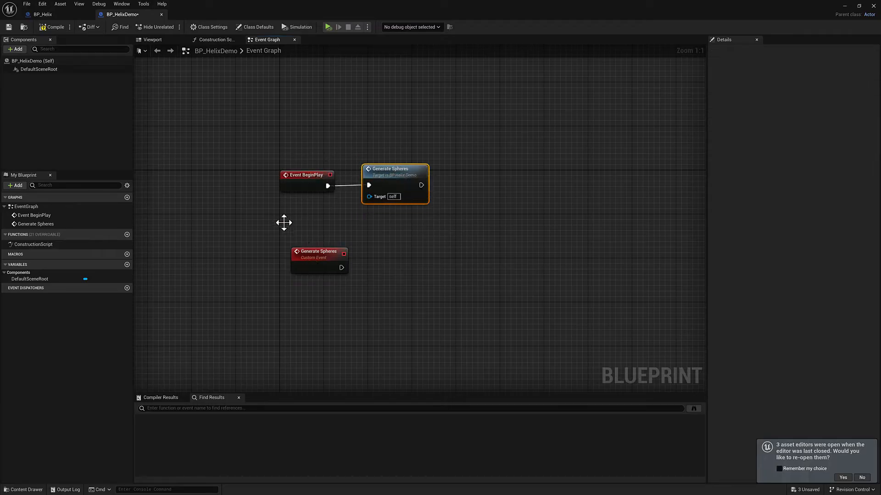
Step: Chain Add Static Mesh Component and Set Static Mesh (SM_Helix_Sphere) after Generate Spheres
click(308, 251)
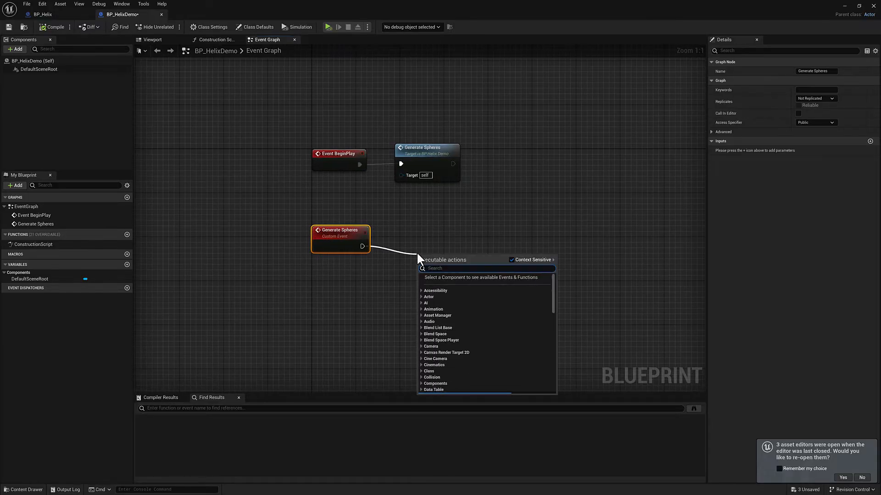
text(a)
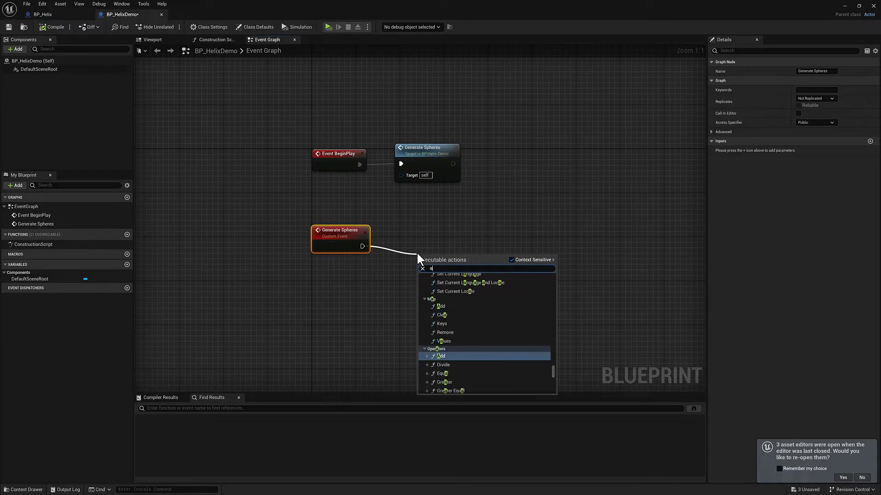
text(add static)
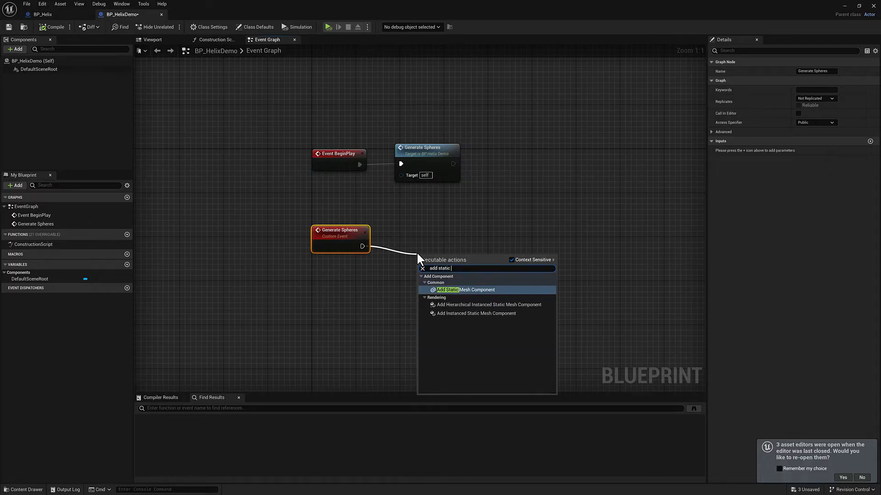
text(mesh)
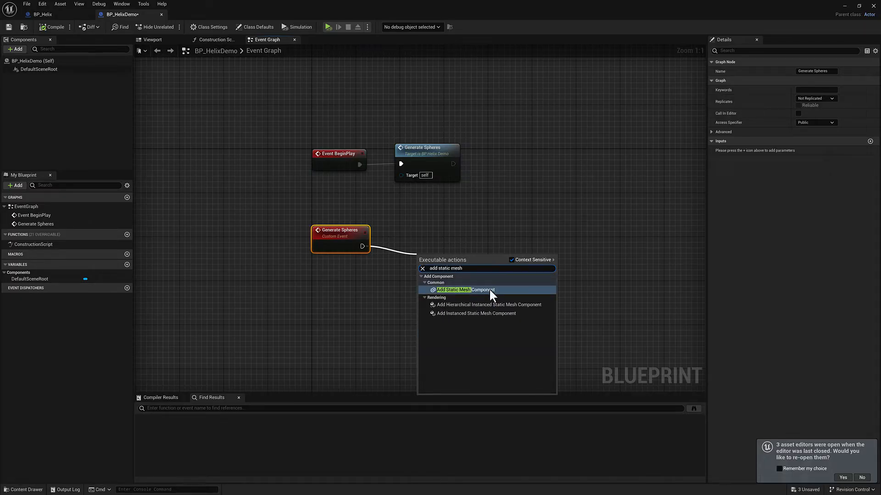
click(461, 289)
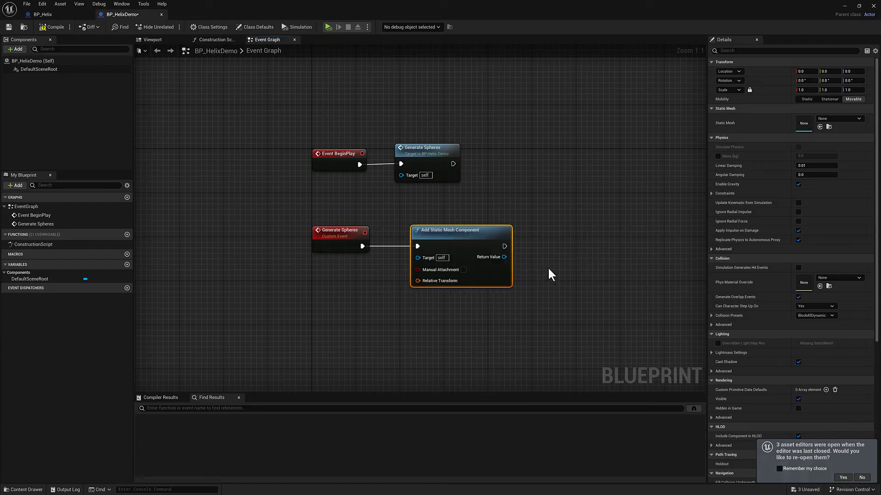
mouse_move(498, 247)
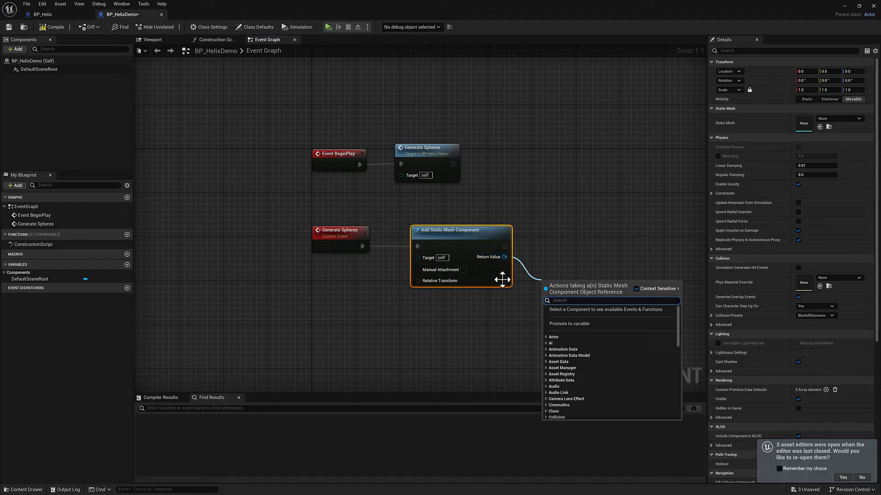
text(set stat)
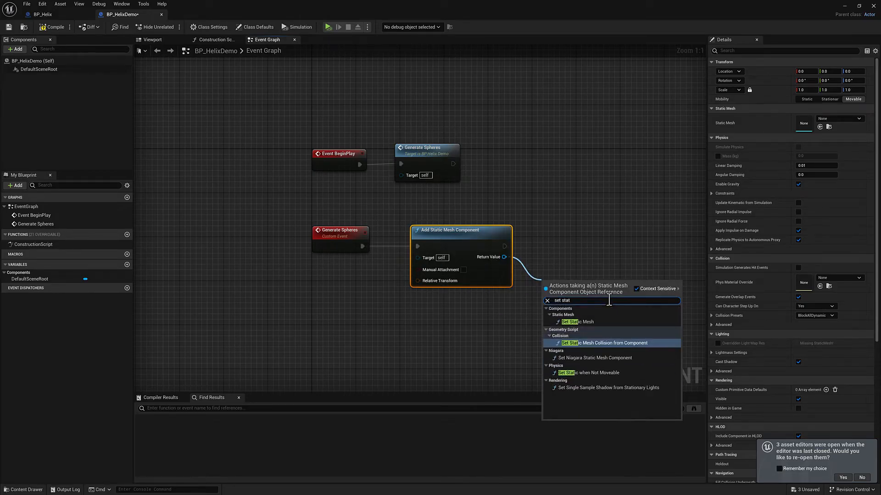
click(578, 321)
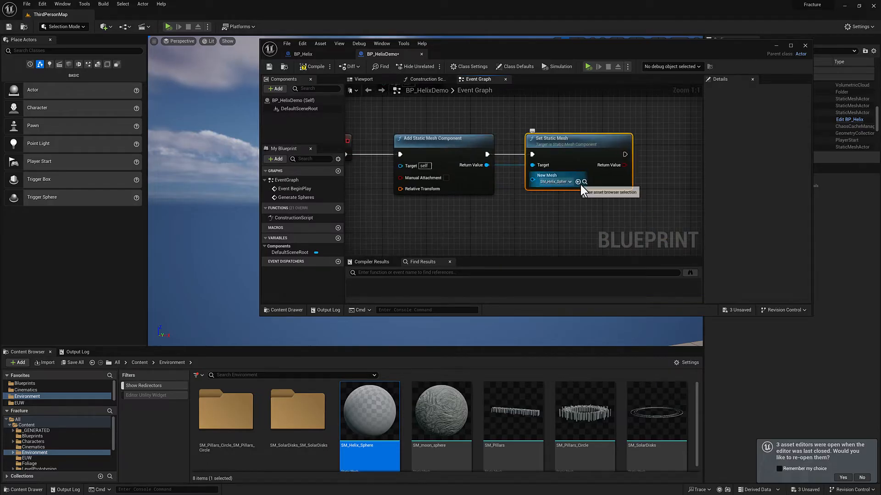
Step: Feed a Make Transform with Location X 50 into the sphere's relative transform, then duplicate the chain
scroll(down, 3)
text(trans)
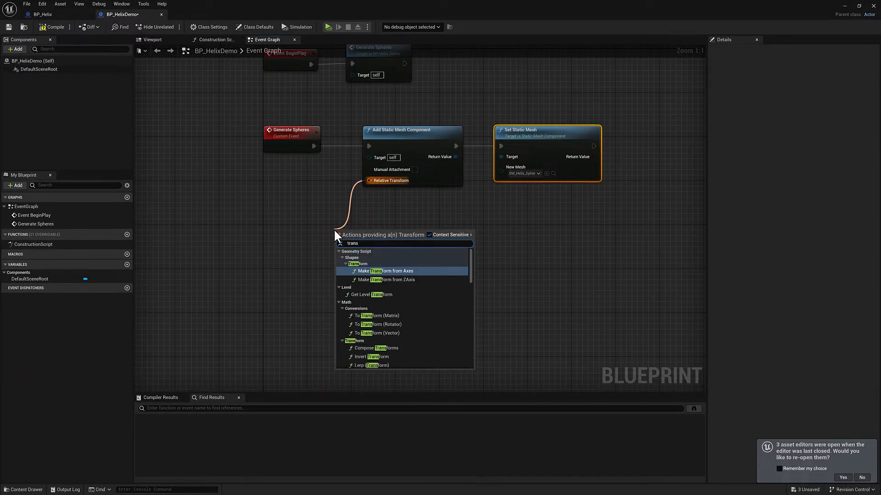
key(Backspace)
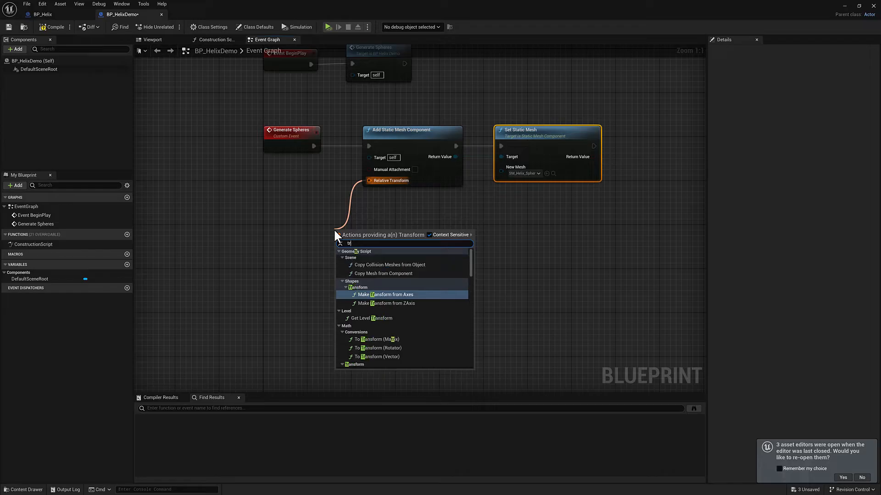
text(make tran)
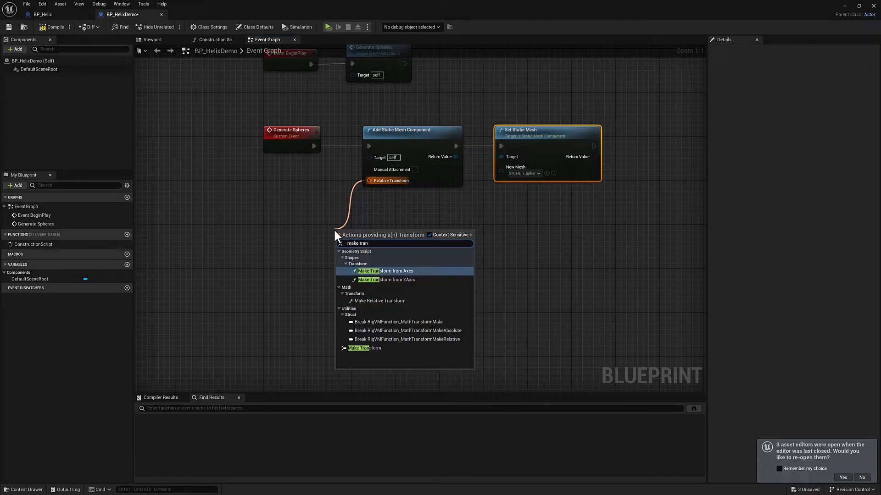
click(363, 348)
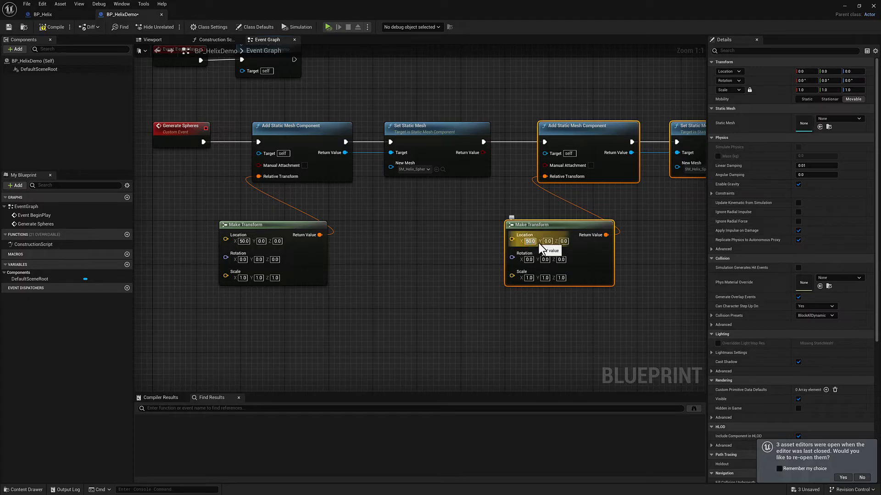
Step: Set the second sphere's Make Transform Location X to -50, compile, and play the level
scroll(down, 3)
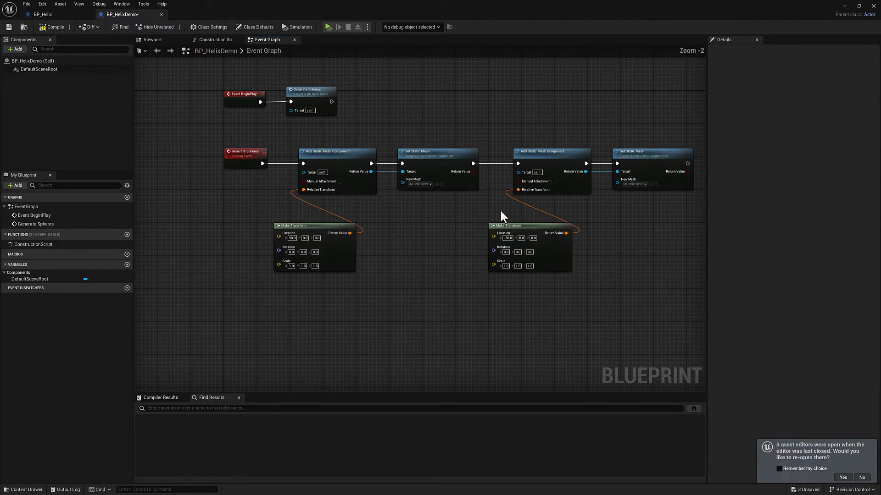
click(245, 151)
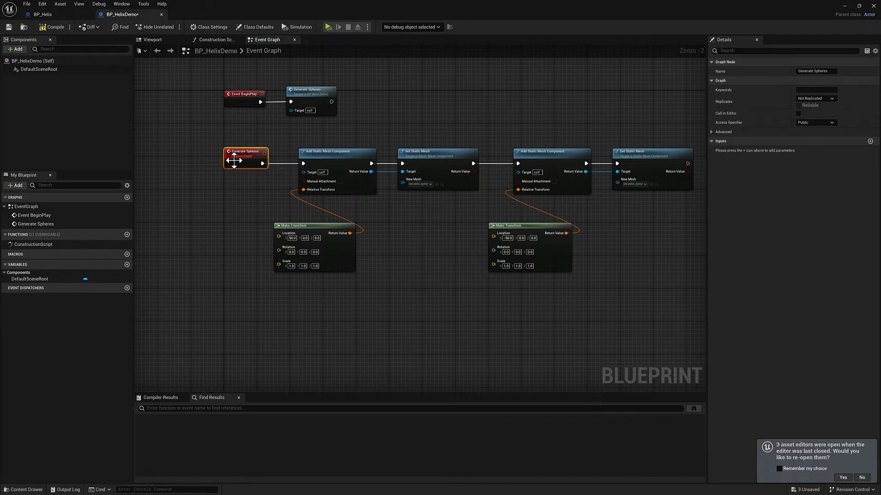
mouse_move(305, 93)
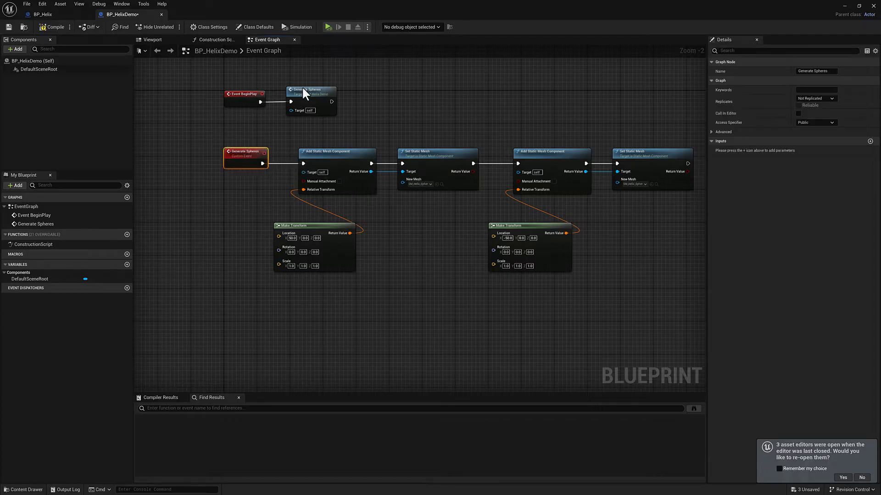
click(310, 90)
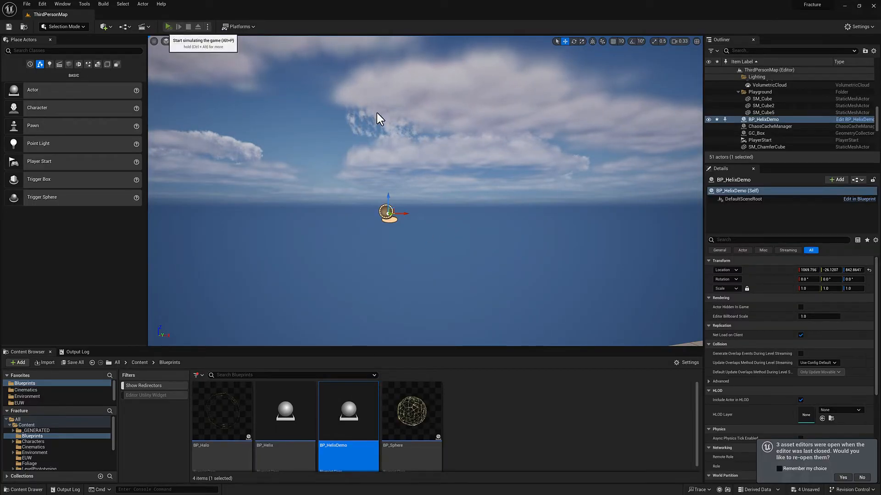
click(168, 27)
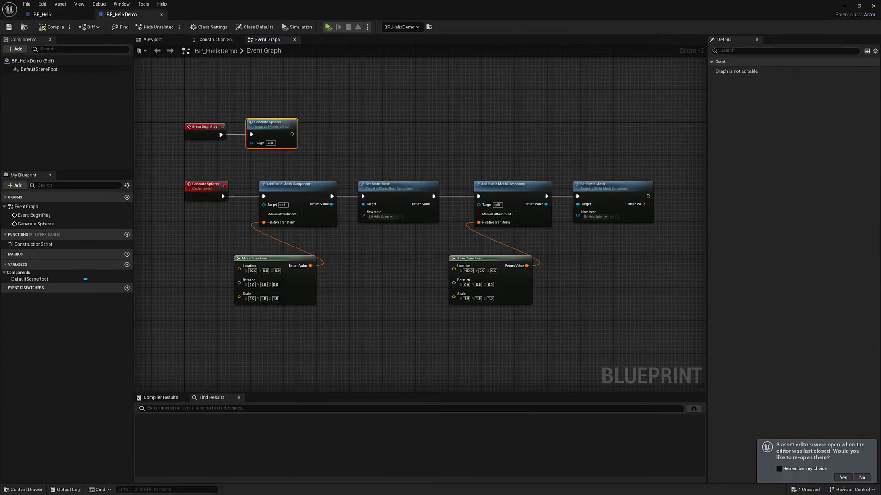
Step: Open the action menu from the second Add Static Mesh Component's Return Value
click(430, 181)
text(child comp)
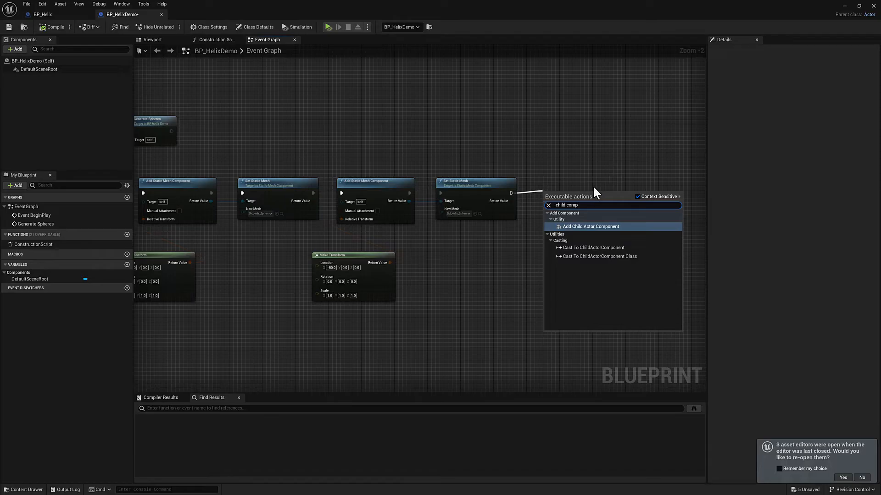
mouse_move(590, 226)
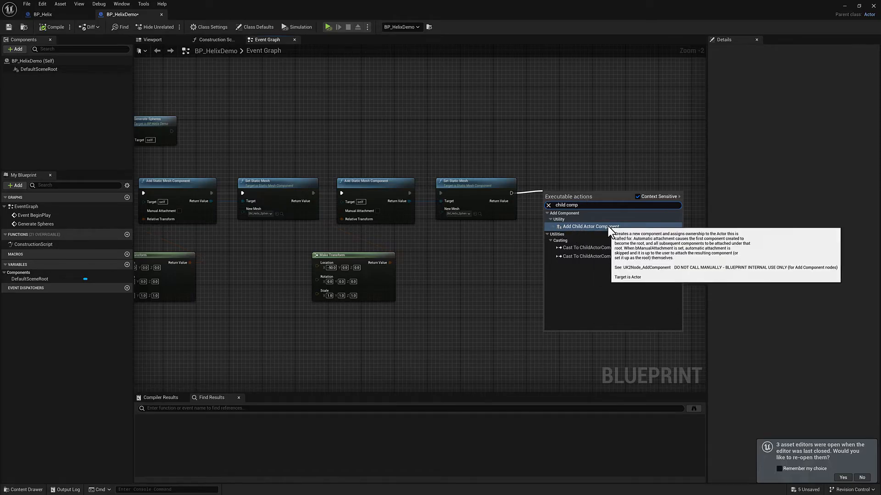
click(590, 226)
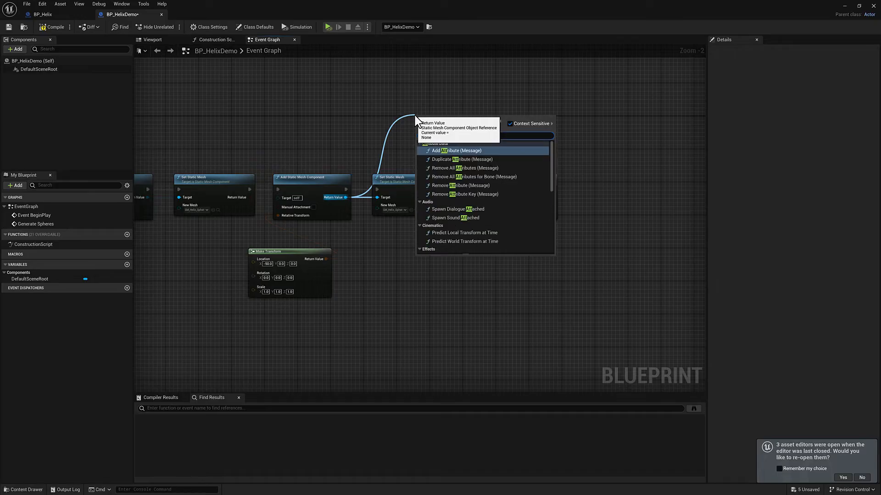
Step: Add Attach Component To Component nodes with the sphere meshes as Target and the child actor as Parent
text(attach)
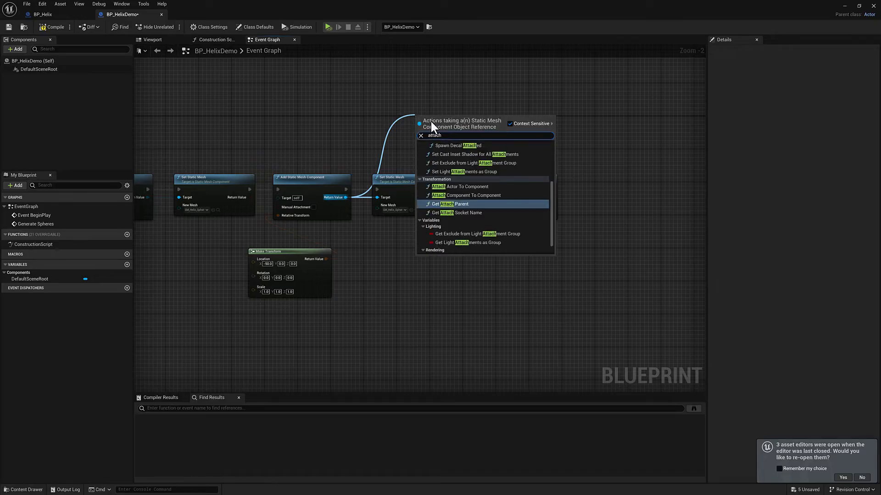
click(465, 195)
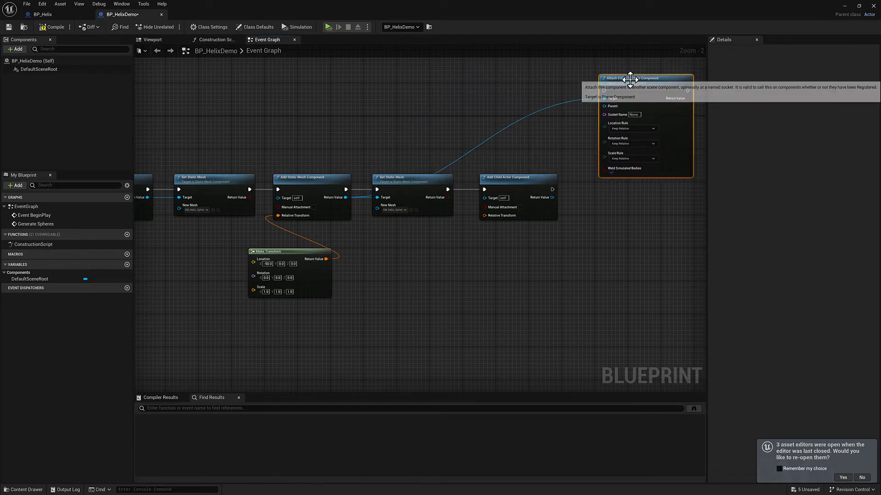
scroll(down, 3)
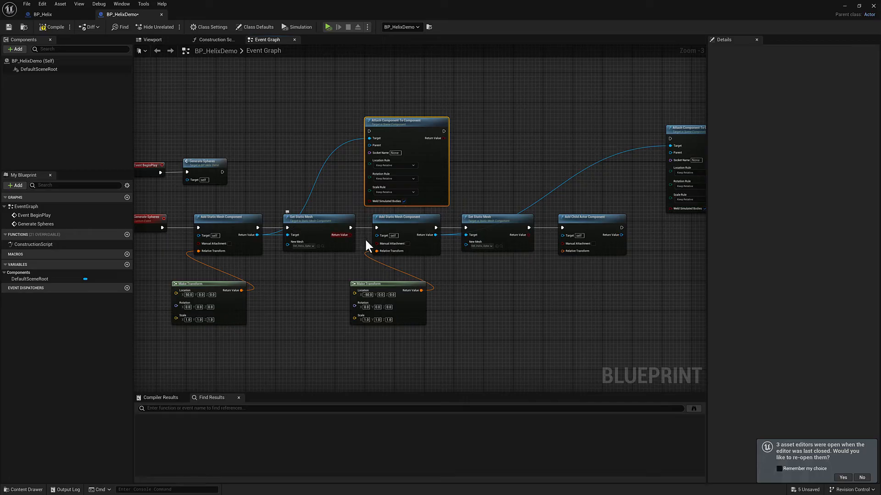
mouse_move(239, 214)
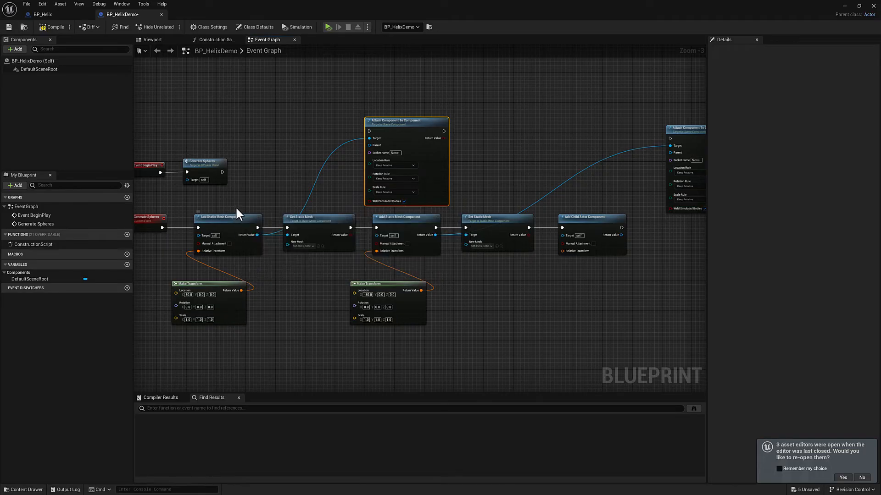
click(218, 217)
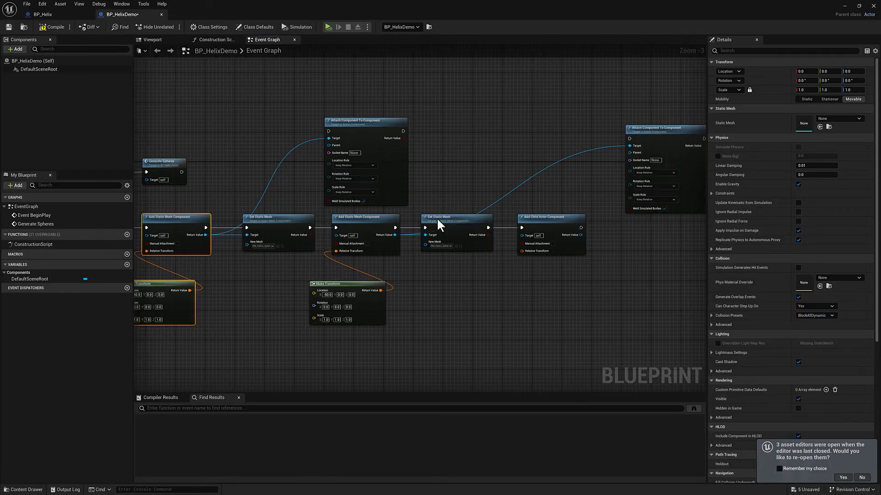
mouse_move(335, 139)
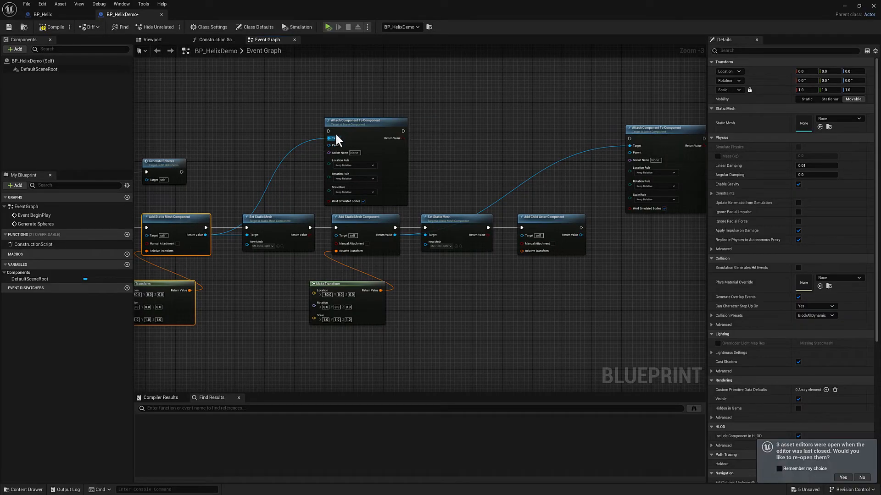
mouse_move(370, 125)
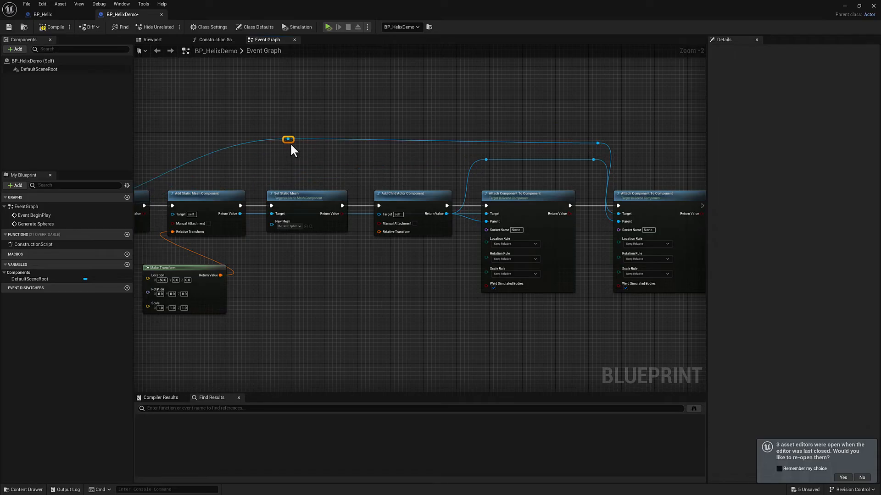
scroll(down, 3)
text(make t)
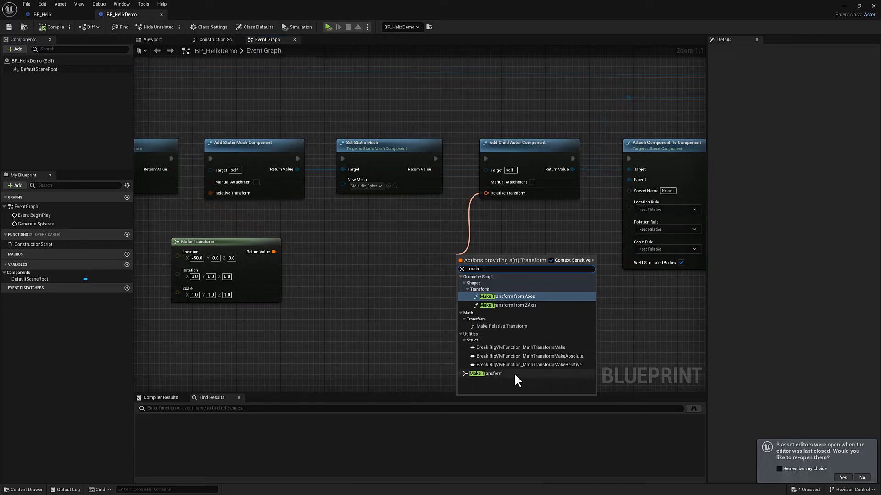
Step: Feed the child actor's Relative Transform from a Make Transform node and start a Play test
click(485, 373)
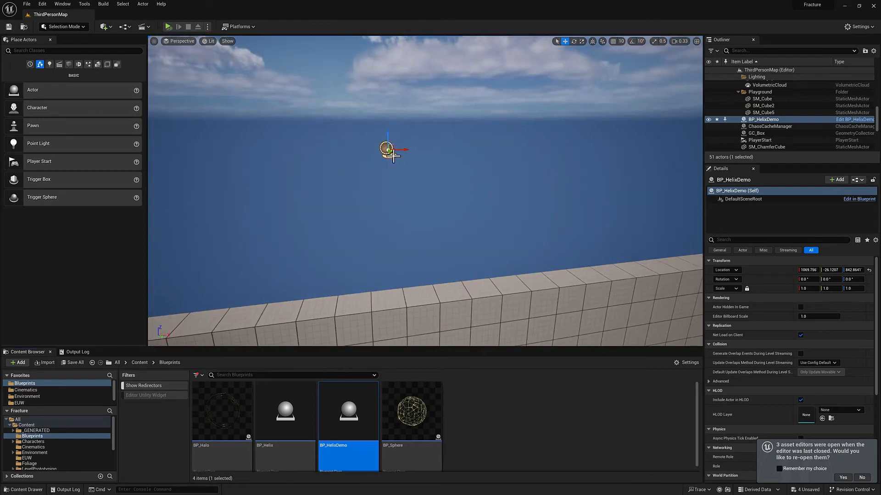
mouse_move(168, 27)
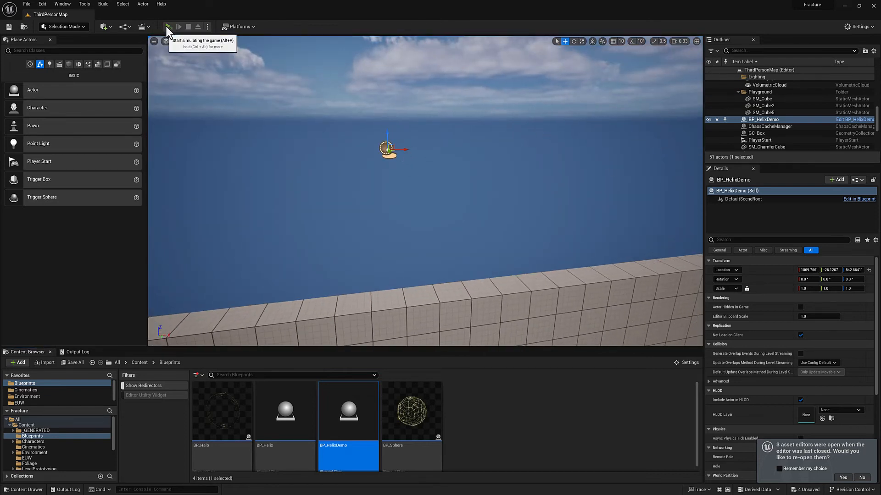
click(170, 27)
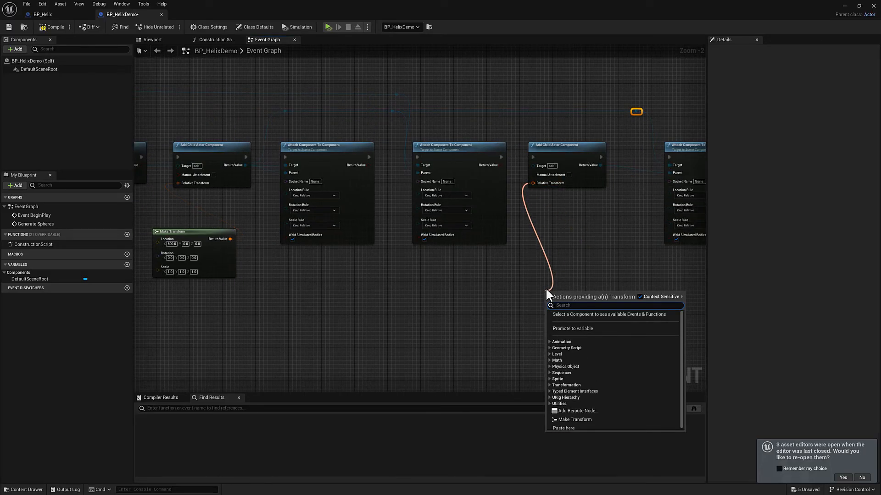
Step: Give the second child actor a Make Transform, wire its attachments, and maximize the blueprint editor
text(make tran)
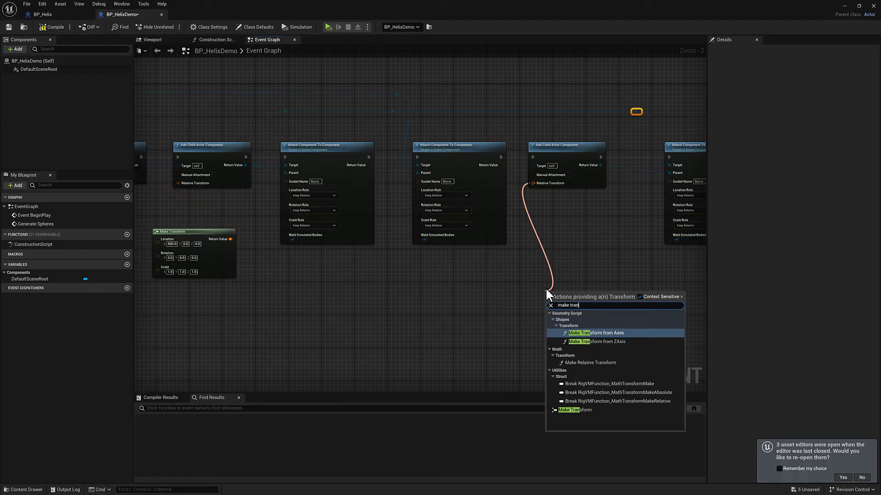
click(573, 411)
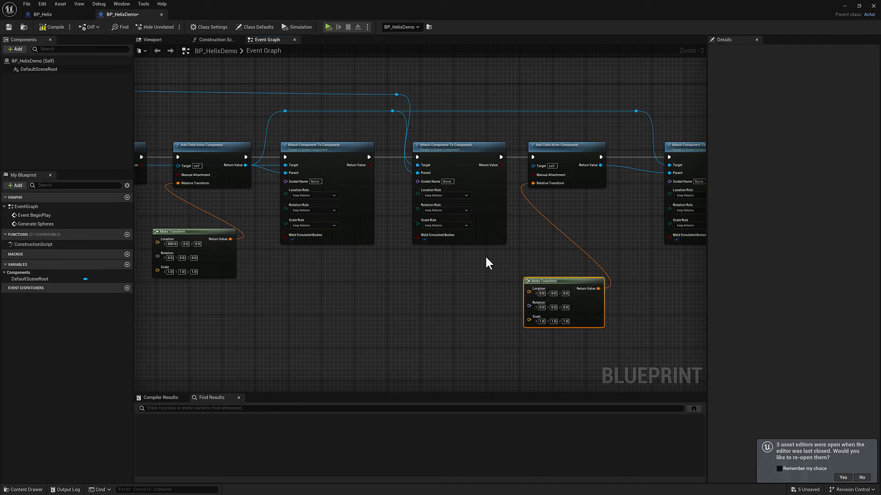
mouse_move(521, 6)
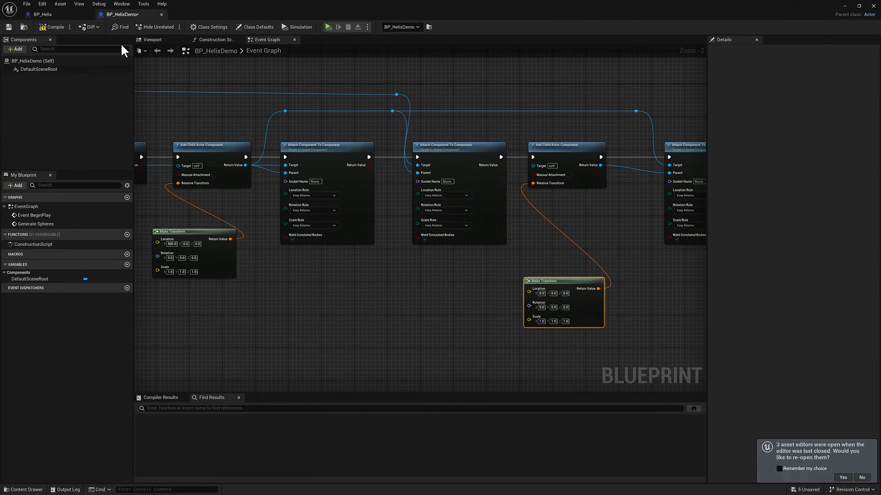
click(543, 307)
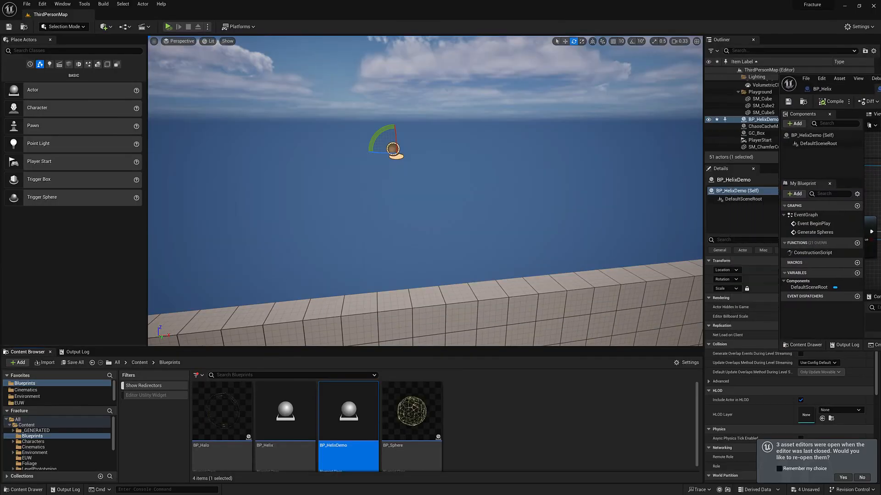
click(167, 27)
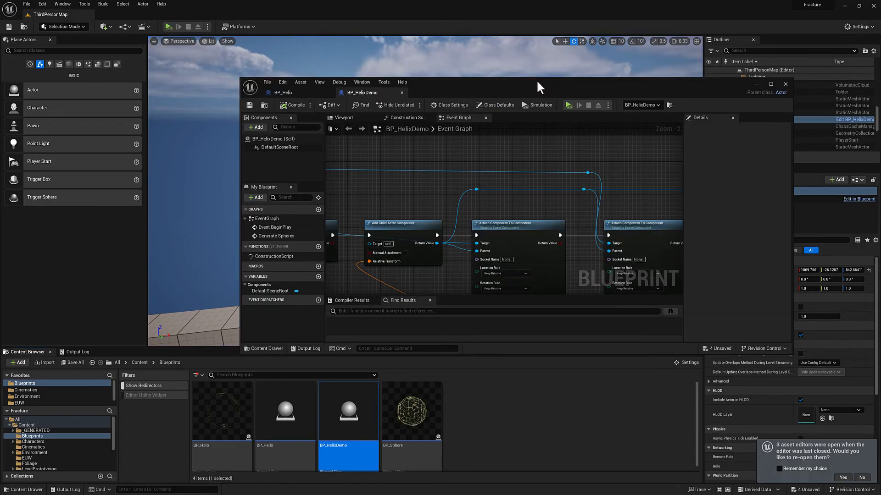
click(771, 84)
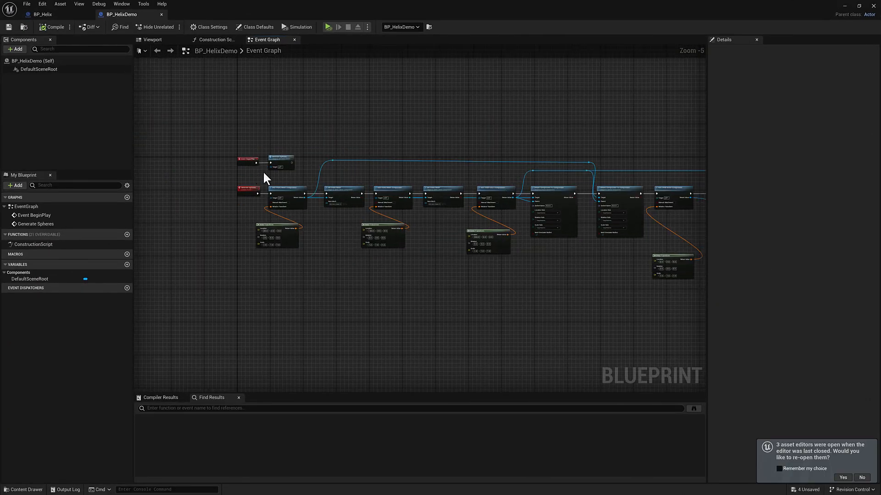
Step: Insert a For Loop (First Index 0, Last Index 71) before Add Static Mesh Component
scroll(down, 3)
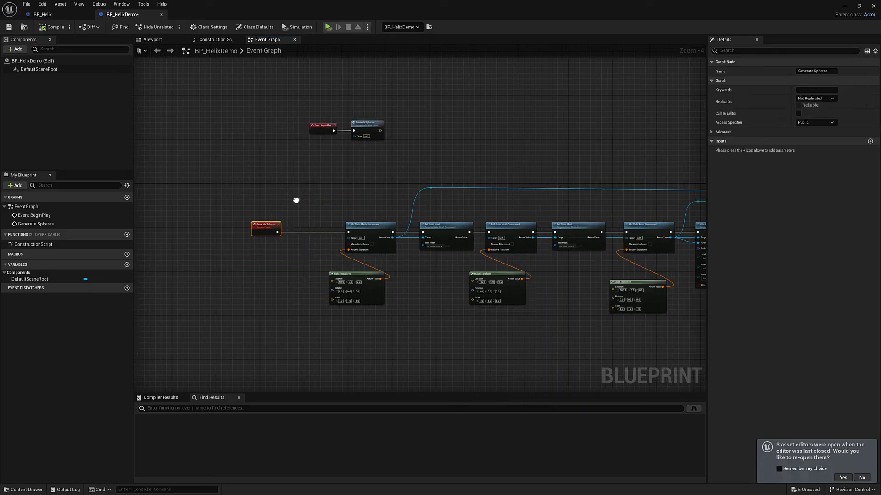
right_click(371, 196)
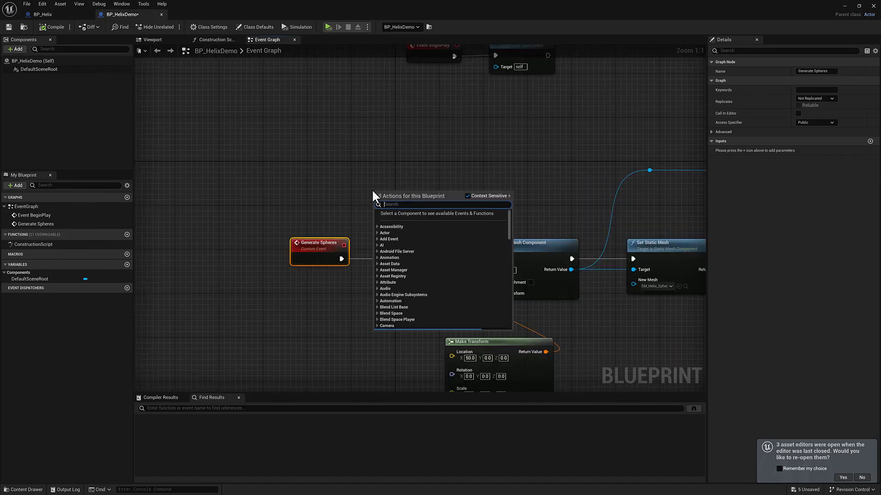
text(for loop)
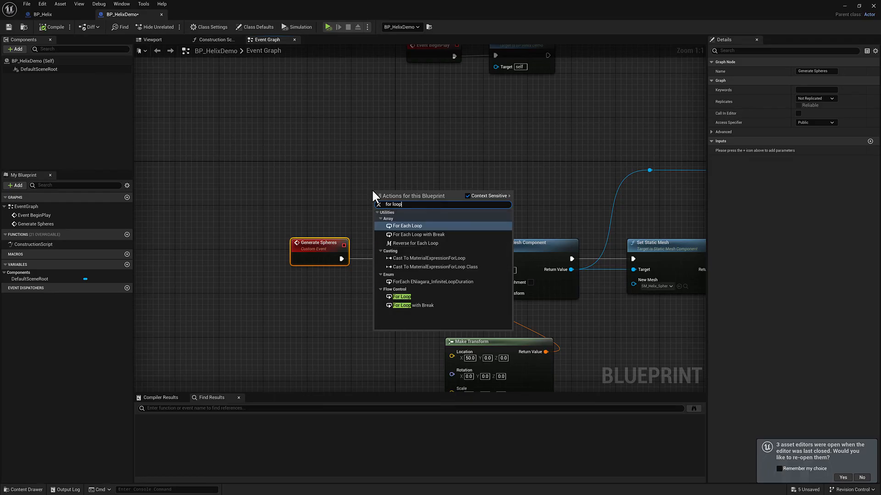
click(402, 296)
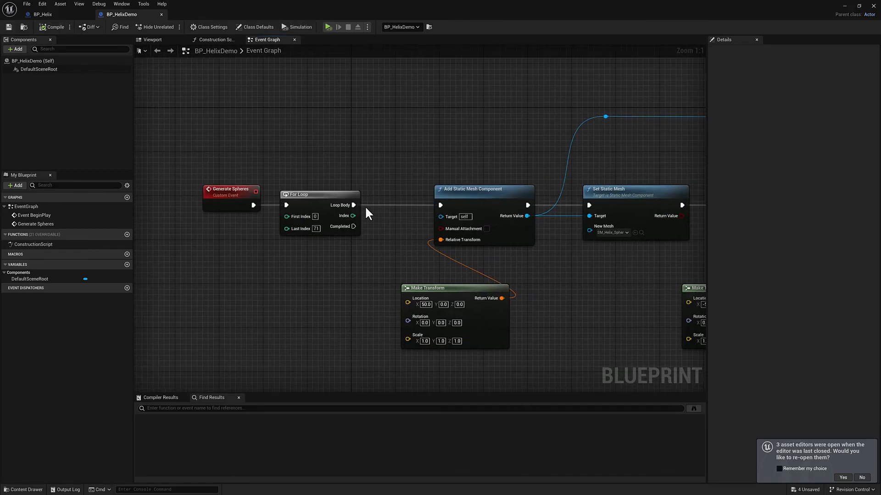
scroll(down, 3)
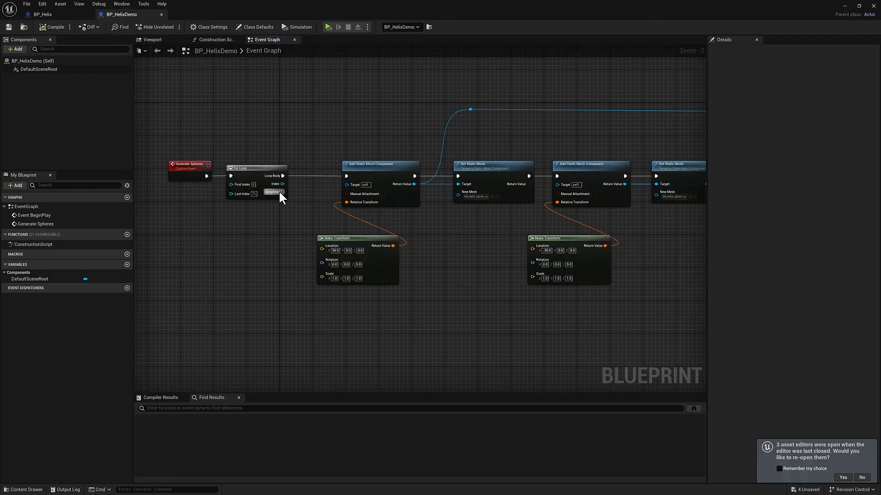
mouse_move(531, 115)
text(mul)
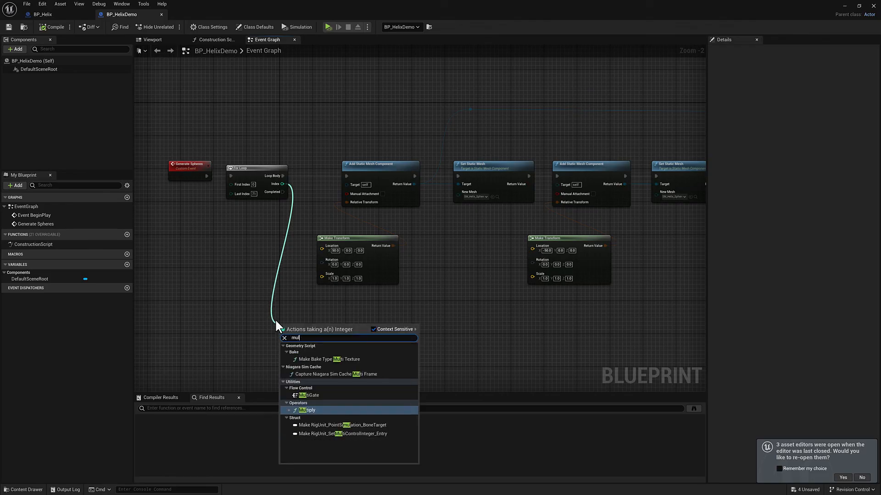
Step: Drive the child actor's pitch with the multiplied loop index, compile, and play to see sphere rings
click(307, 410)
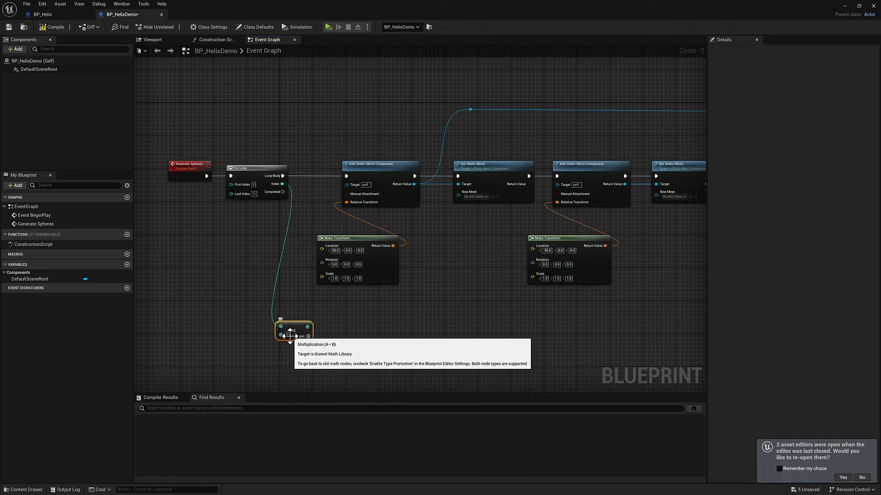
mouse_move(286, 335)
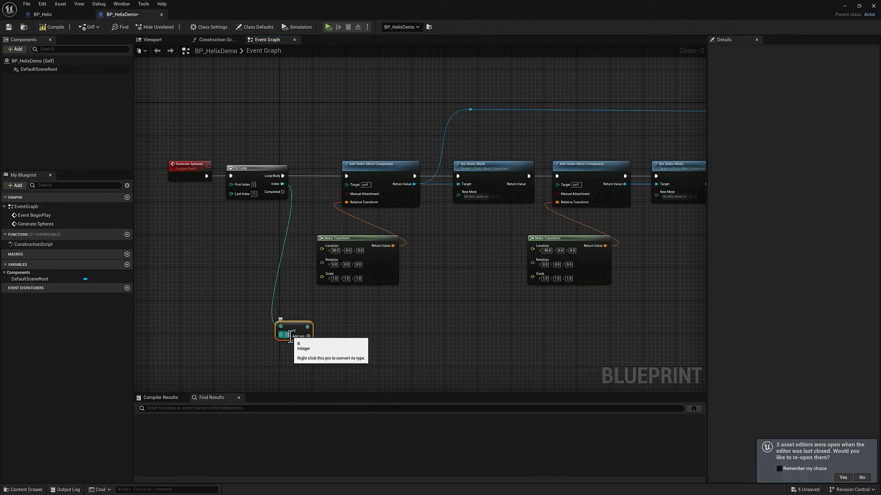
scroll(down, 3)
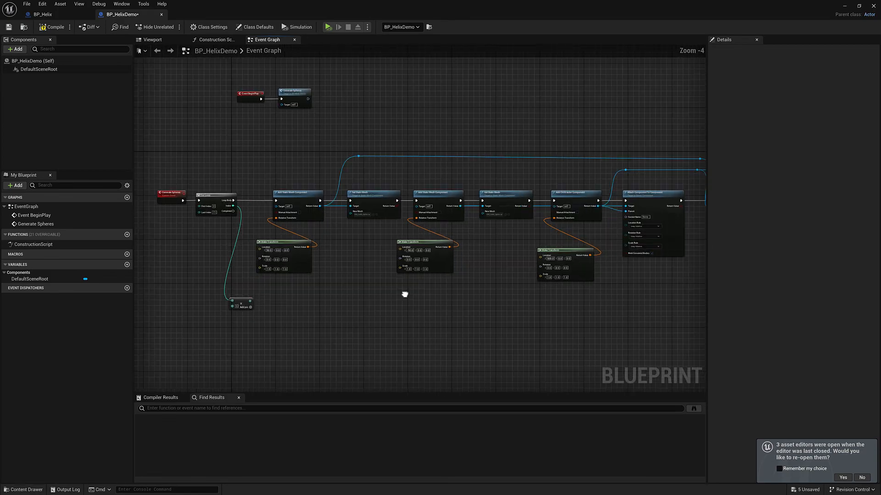
scroll(down, 3)
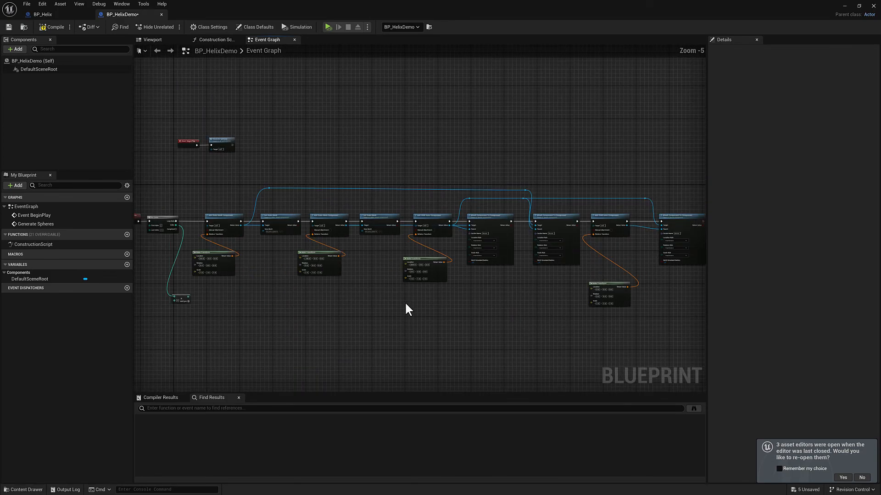
mouse_move(185, 296)
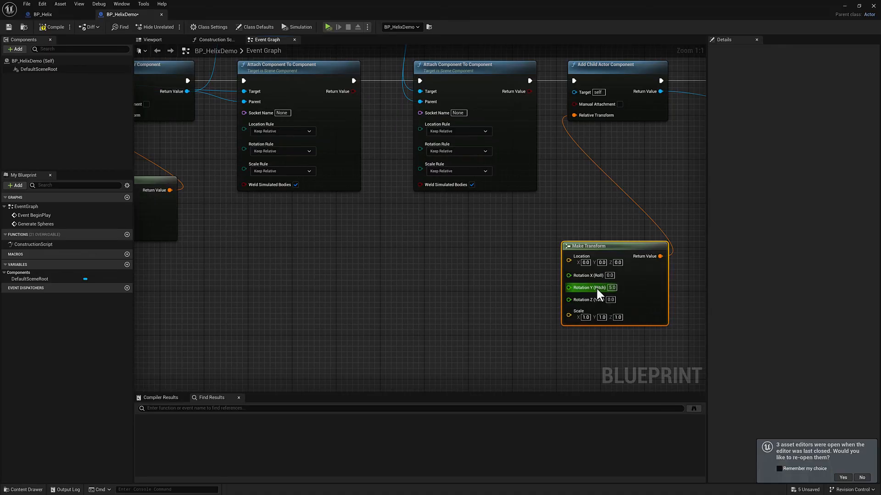
scroll(down, 3)
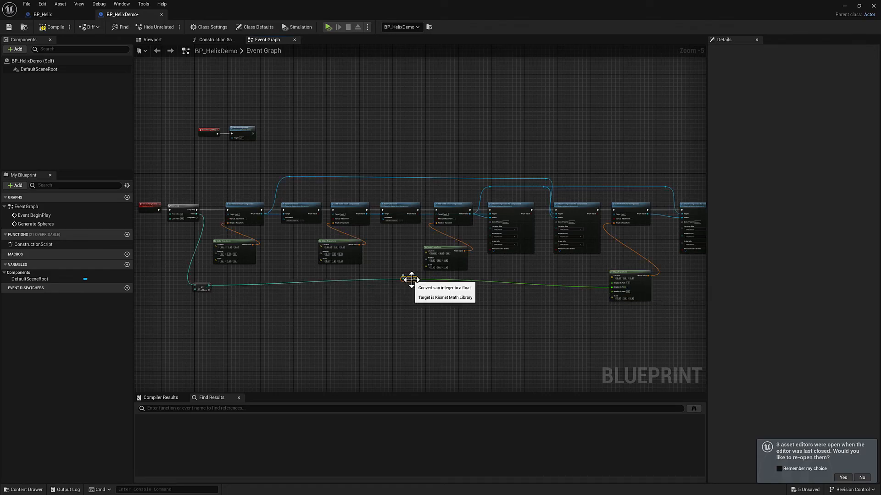
mouse_move(586, 308)
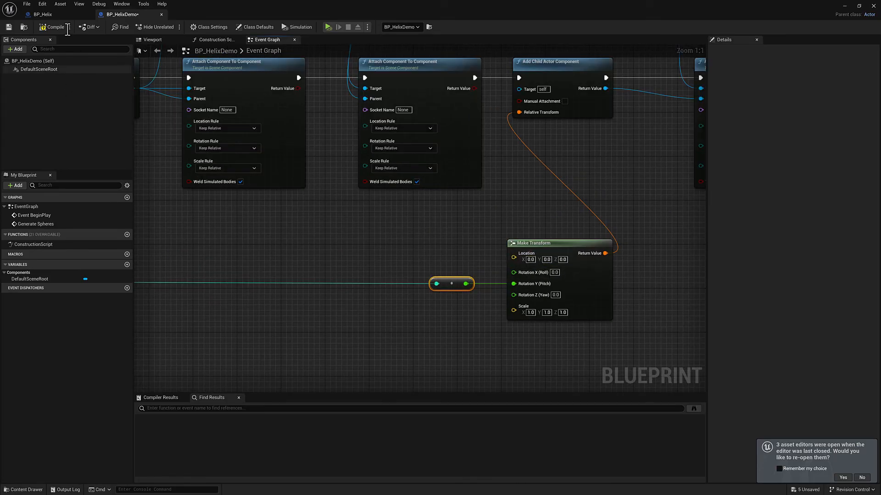
click(54, 27)
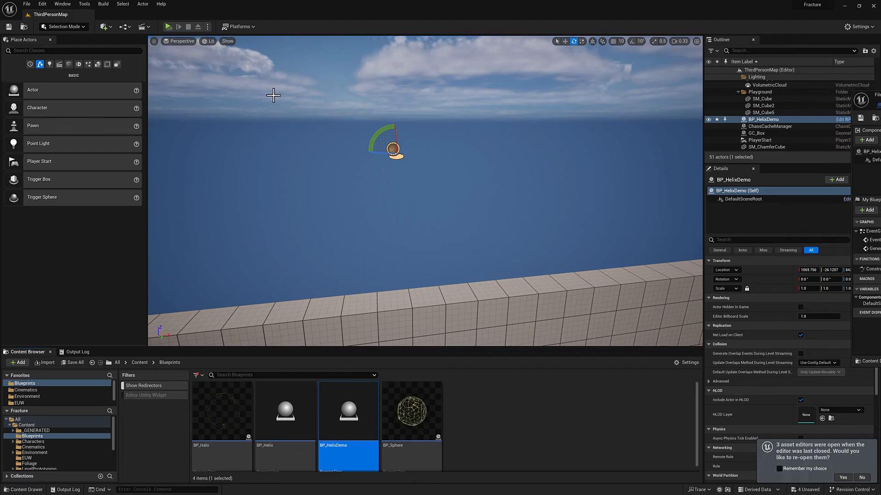
click(168, 27)
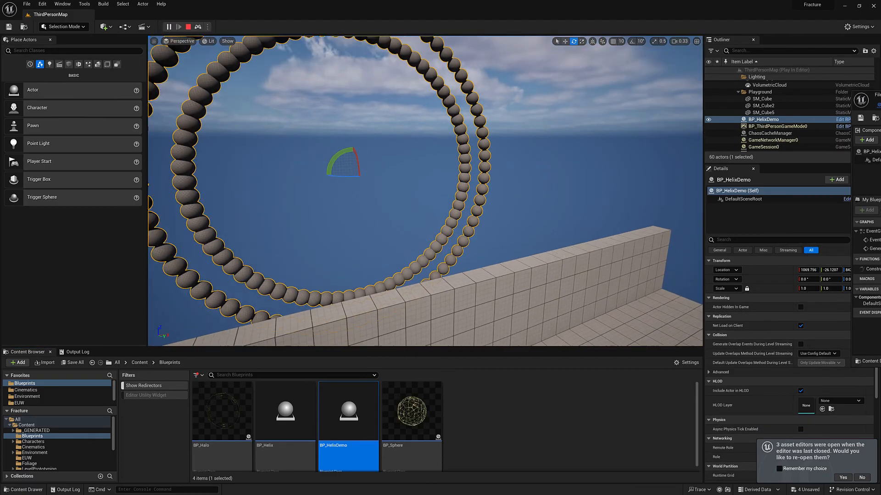